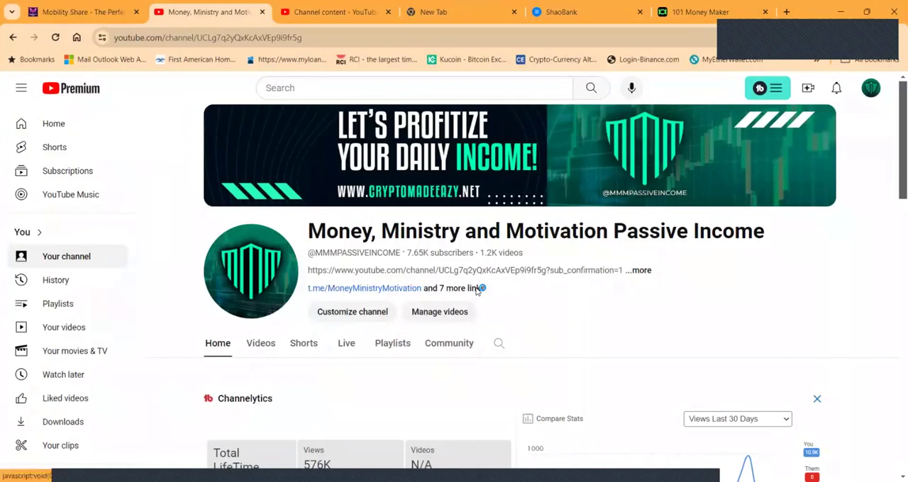
- Open the channel's 'and 7 more links' list, then close the About dialog
click(460, 288)
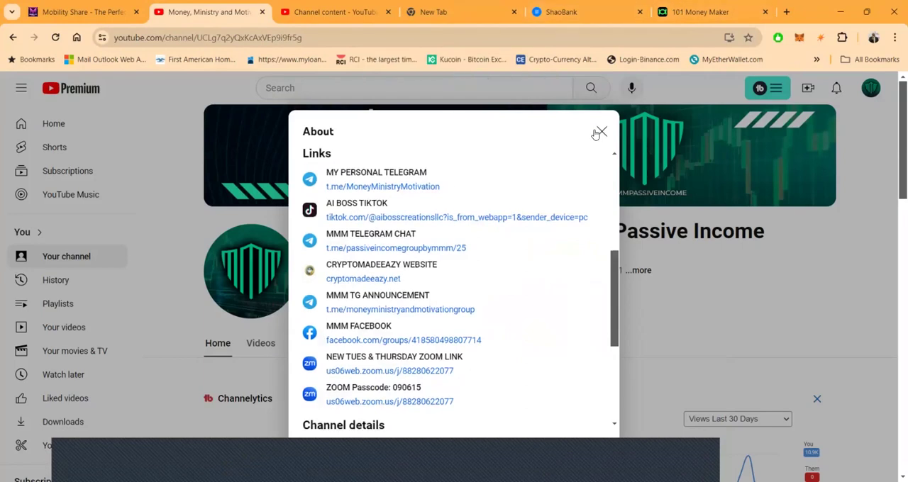
click(702, 12)
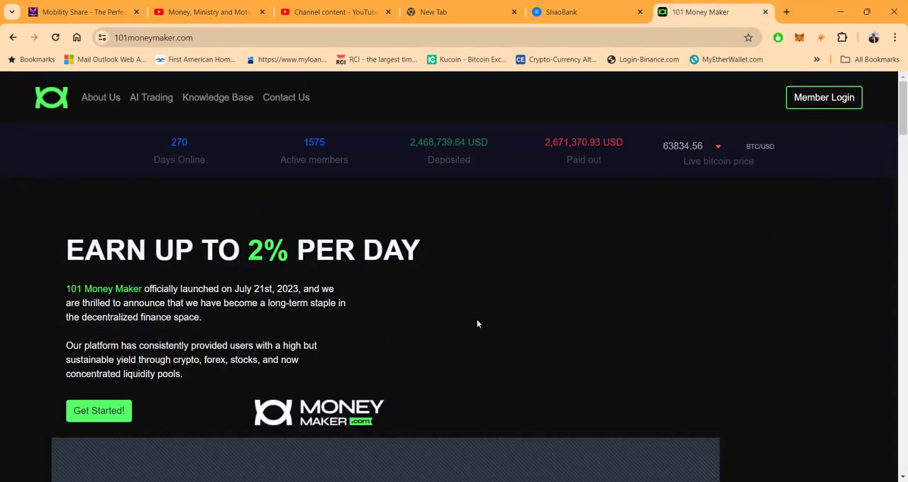
right_click(478, 324)
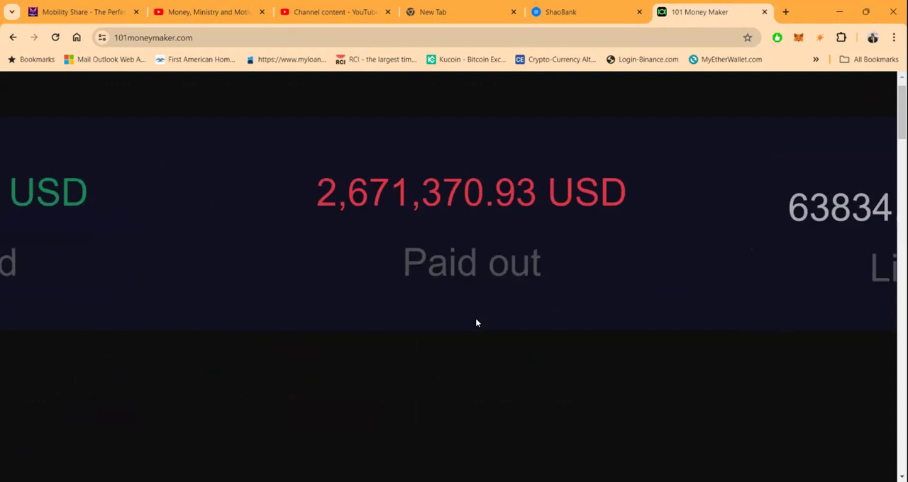
scroll(up, 3)
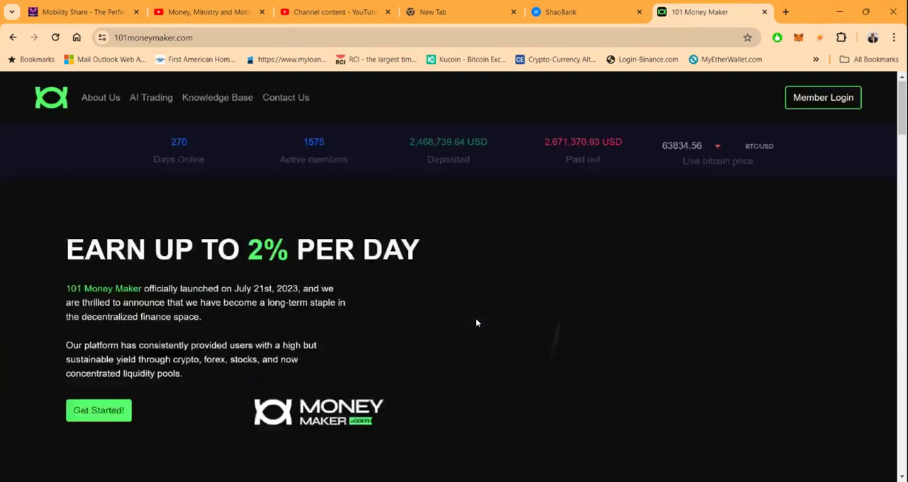
scroll(down, 3)
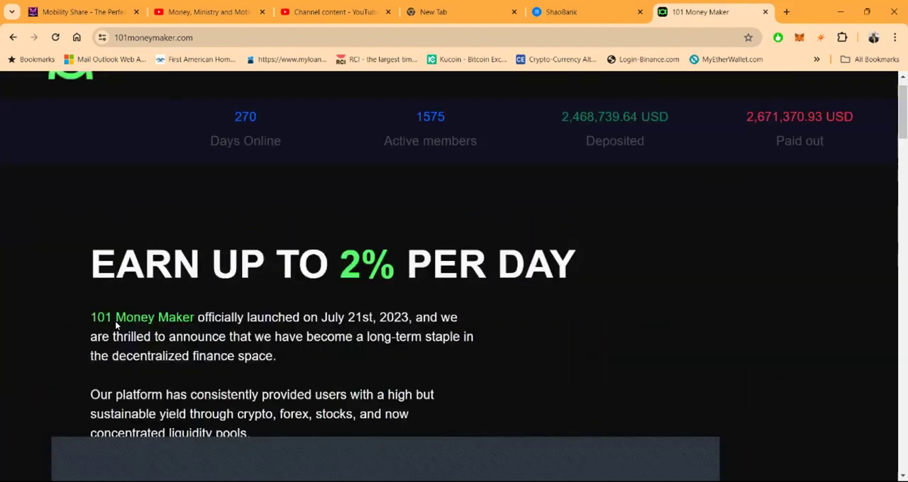
scroll(down, 3)
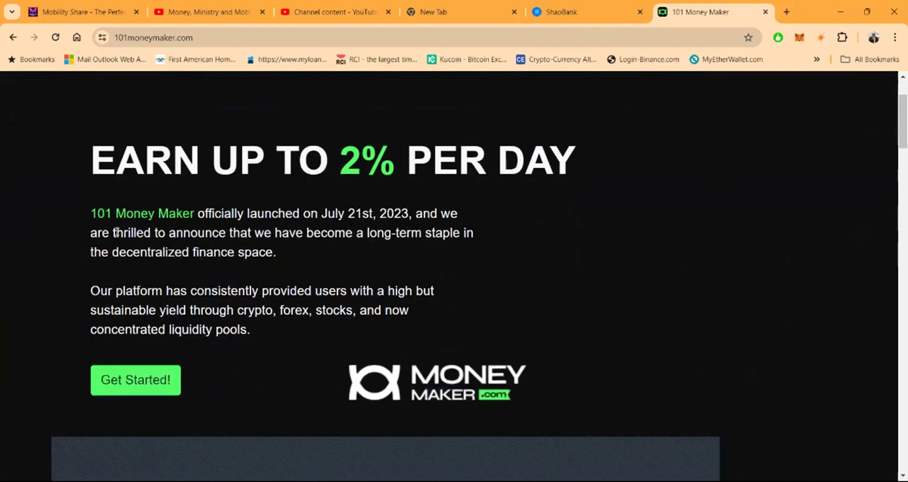
mouse_move(415, 270)
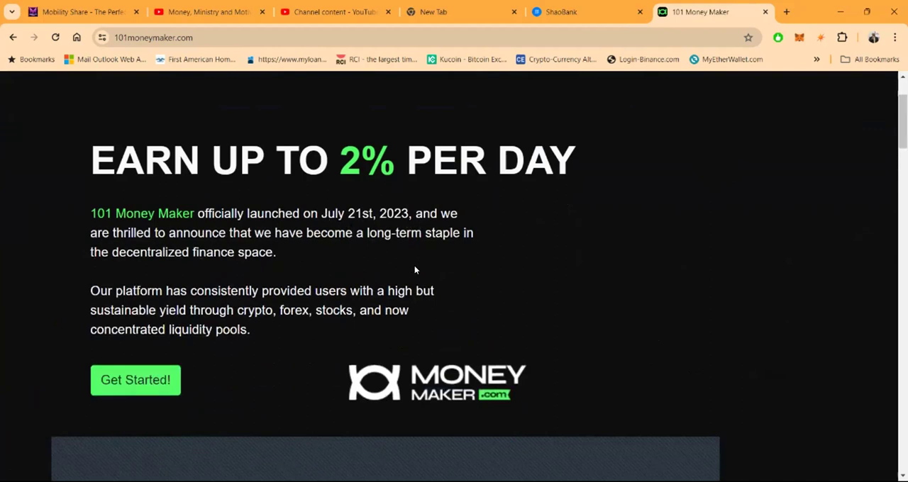
mouse_move(397, 251)
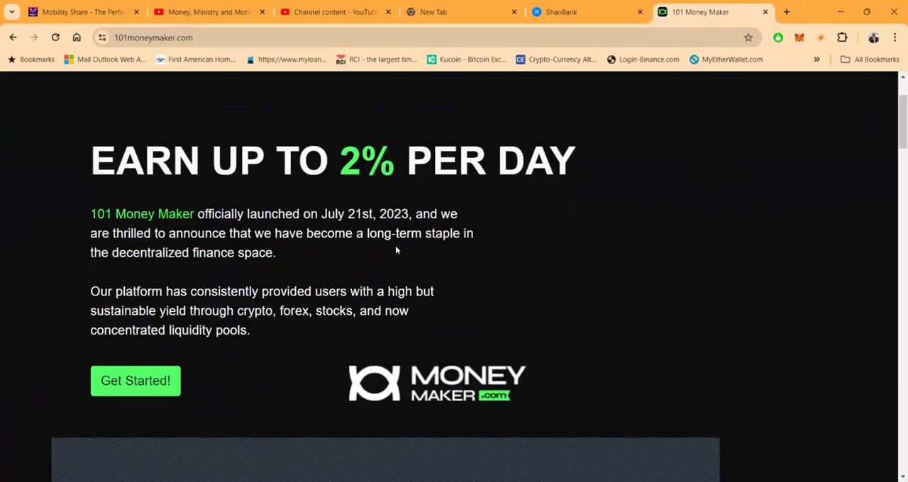
mouse_move(215, 324)
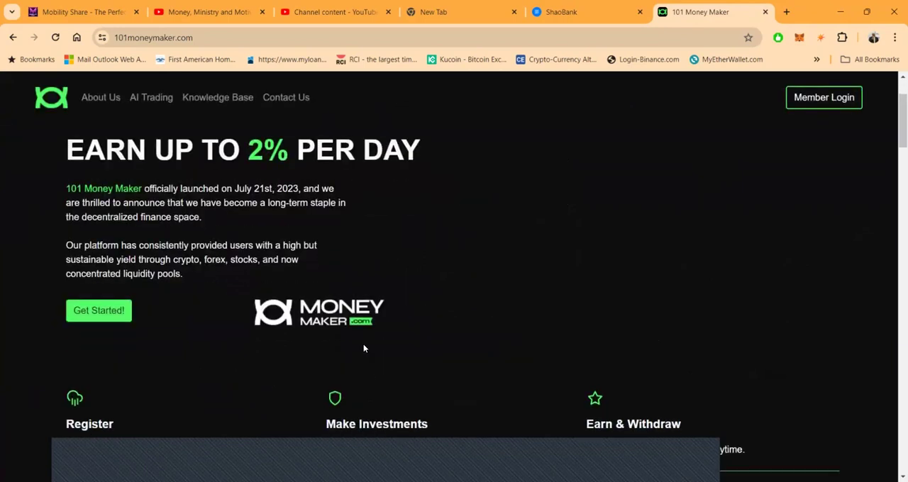
scroll(down, 3)
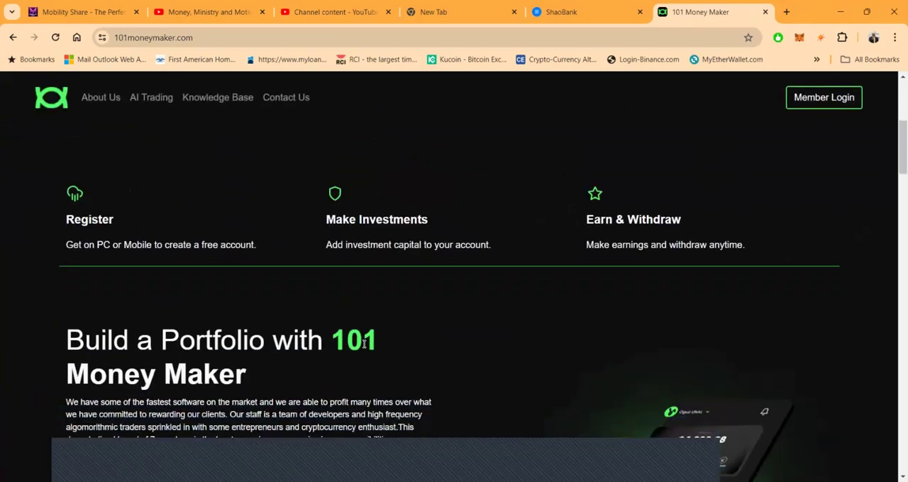
scroll(down, 3)
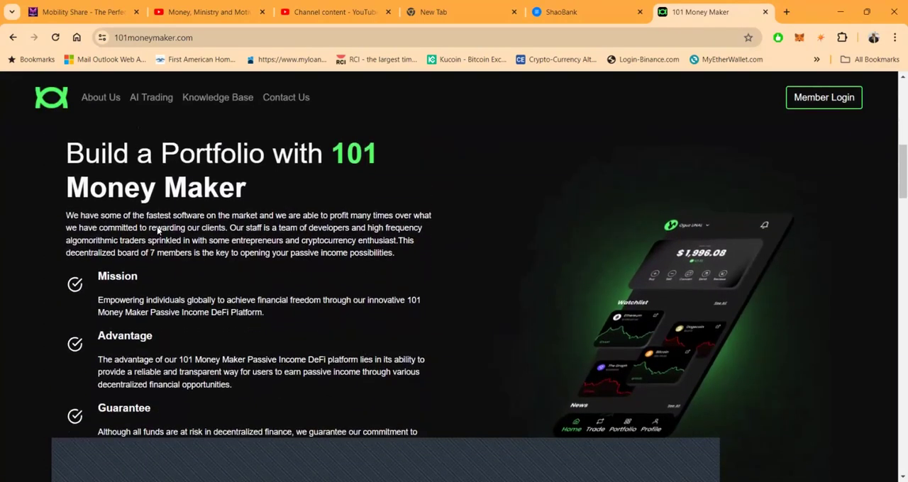
mouse_move(586, 241)
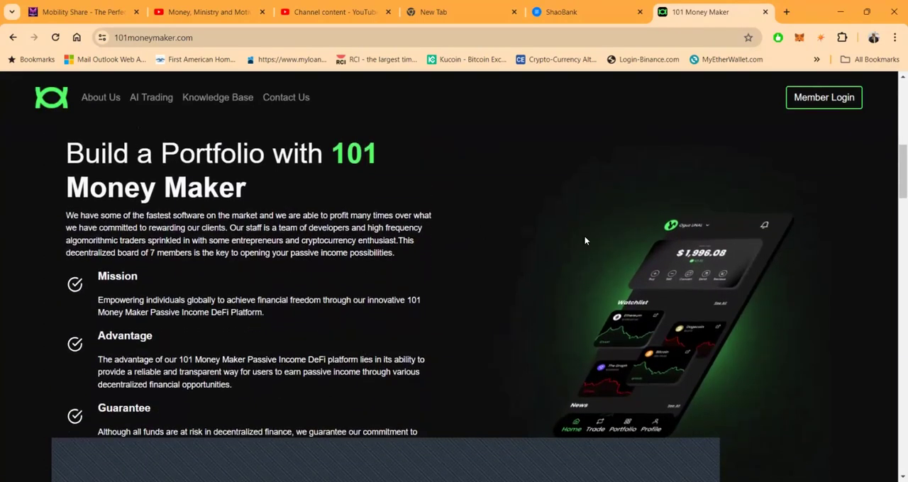
mouse_move(249, 278)
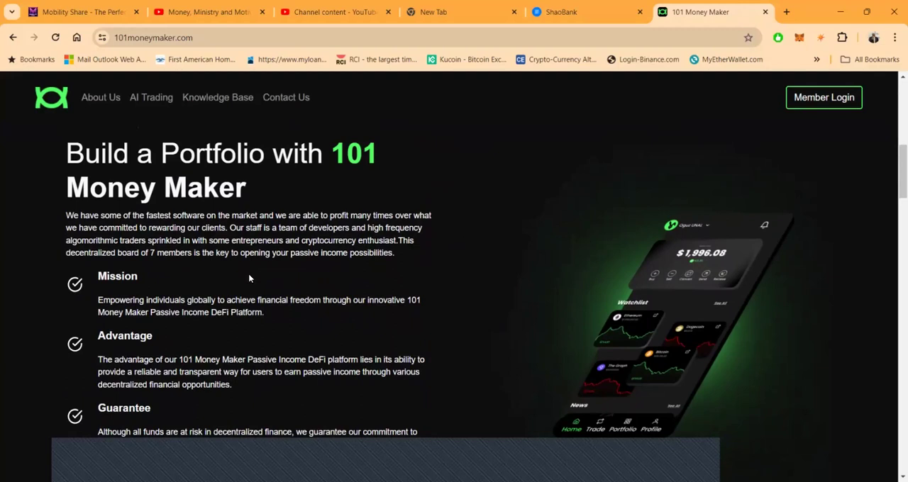
scroll(down, 3)
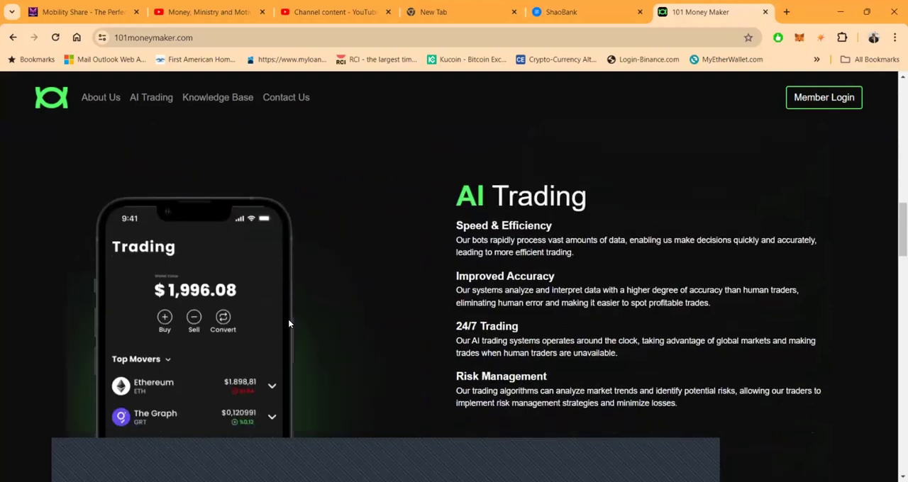
scroll(down, 3)
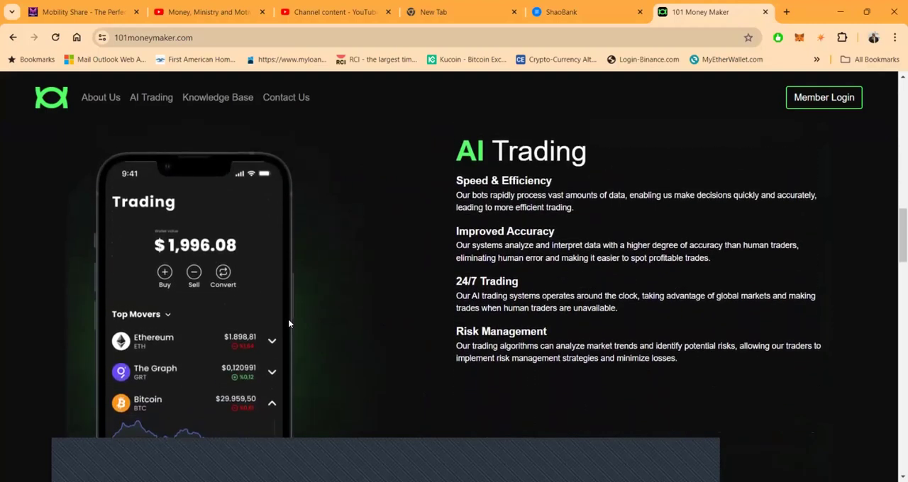
scroll(down, 3)
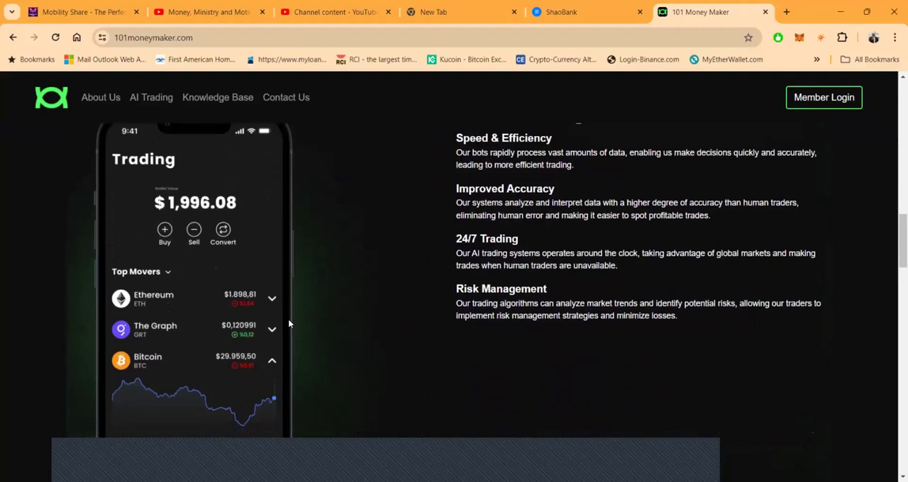
scroll(down, 3)
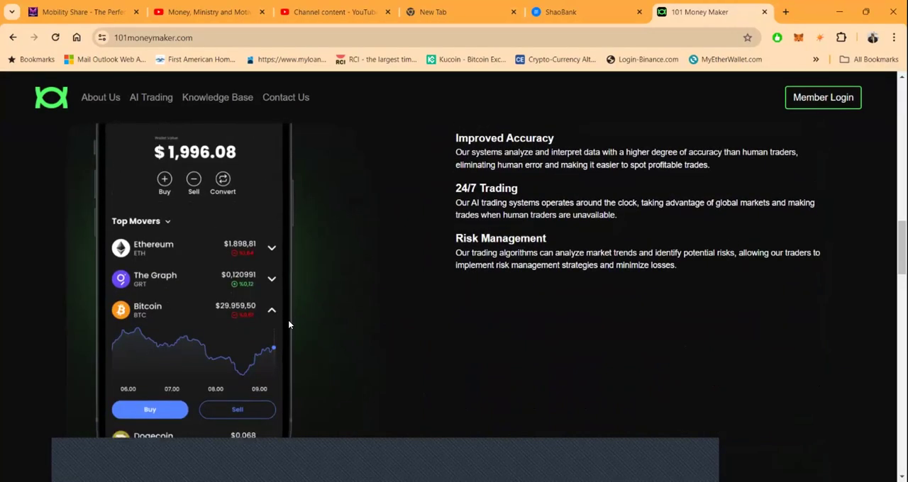
scroll(down, 3)
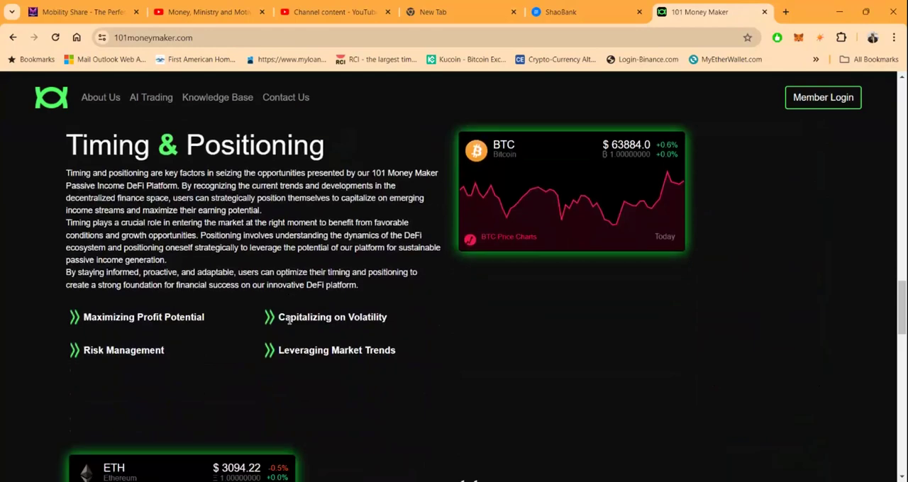
mouse_move(537, 289)
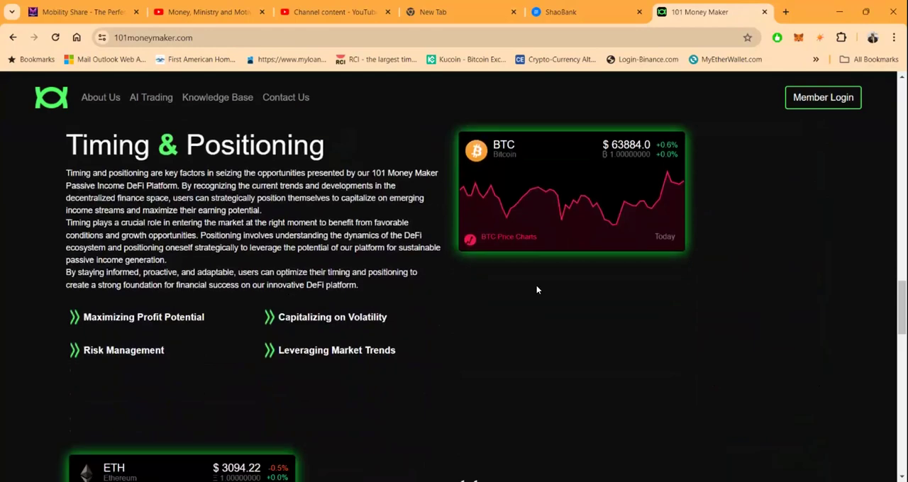
scroll(down, 3)
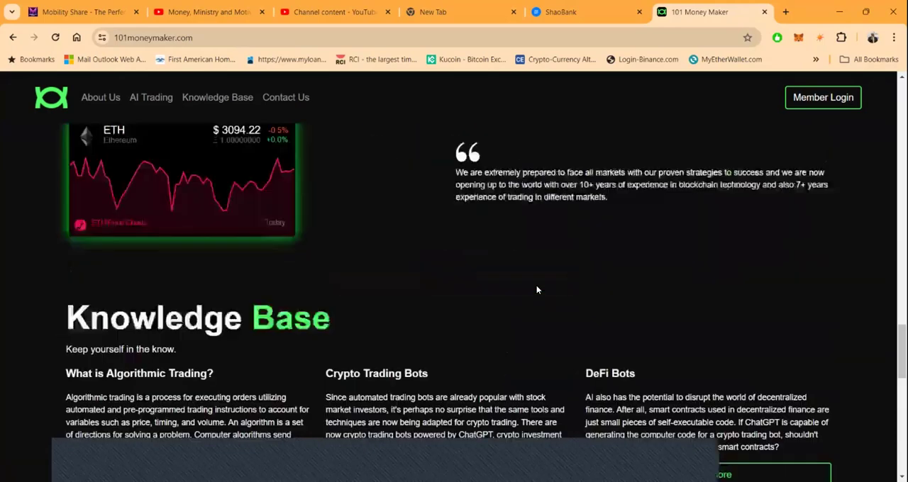
scroll(up, 3)
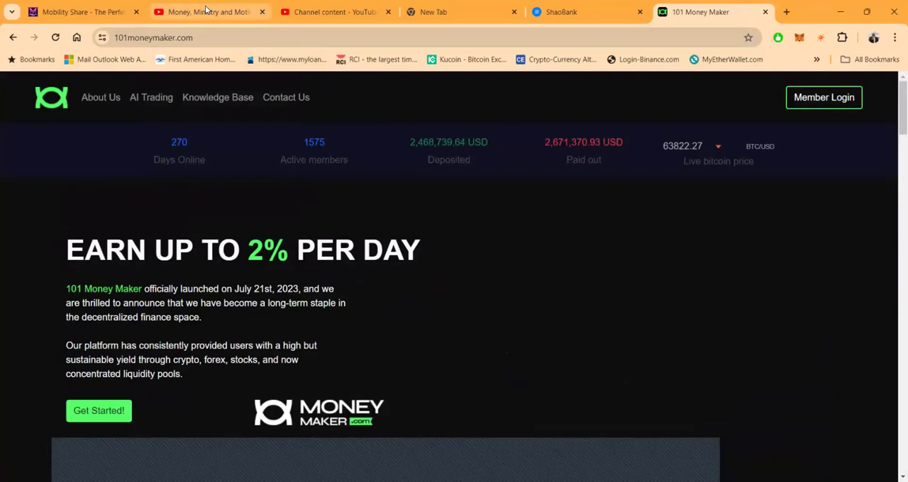
- Return to the channel tab and play the '101 Money Maker gave me their seed phrase' video from History
click(206, 12)
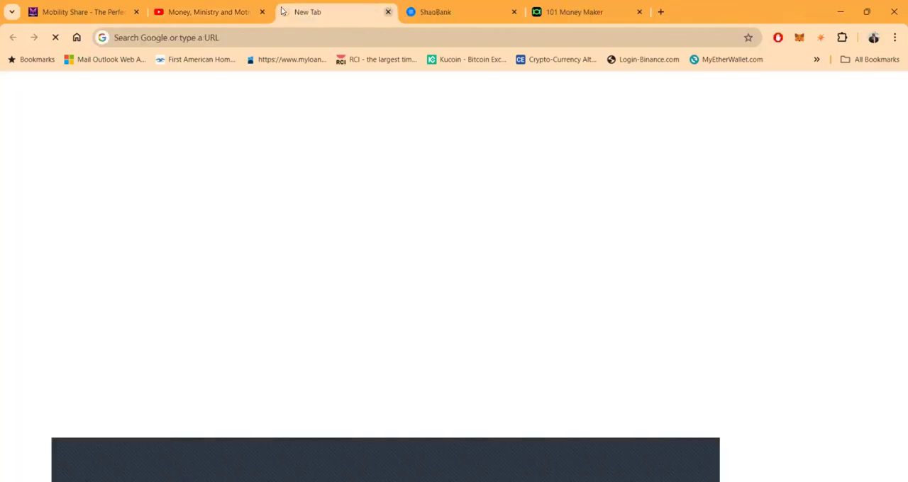
click(205, 12)
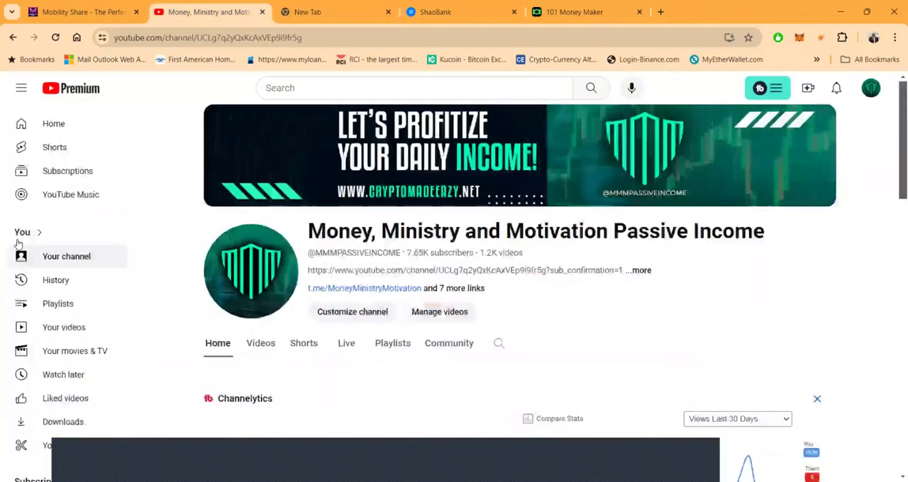
click(55, 279)
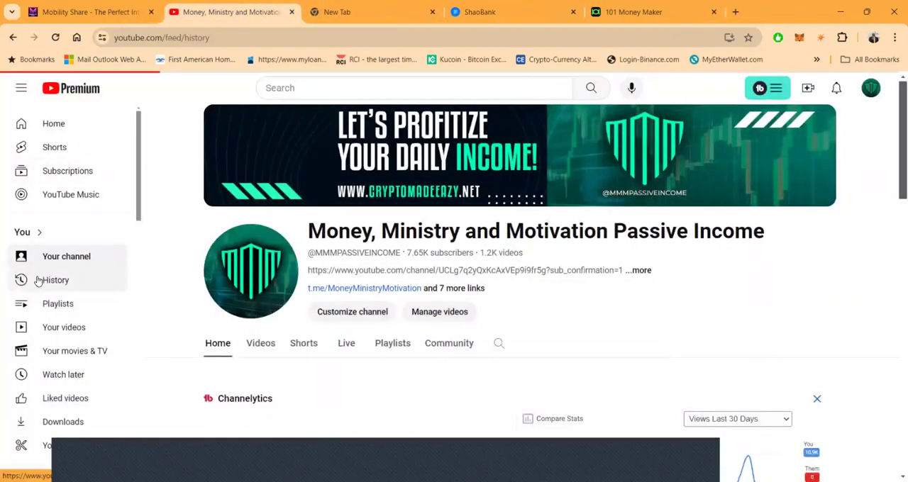
click(55, 280)
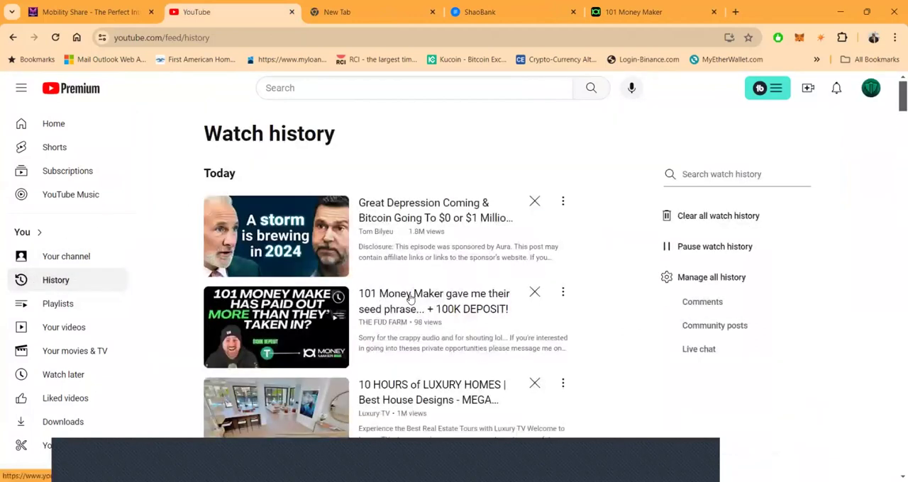
click(276, 327)
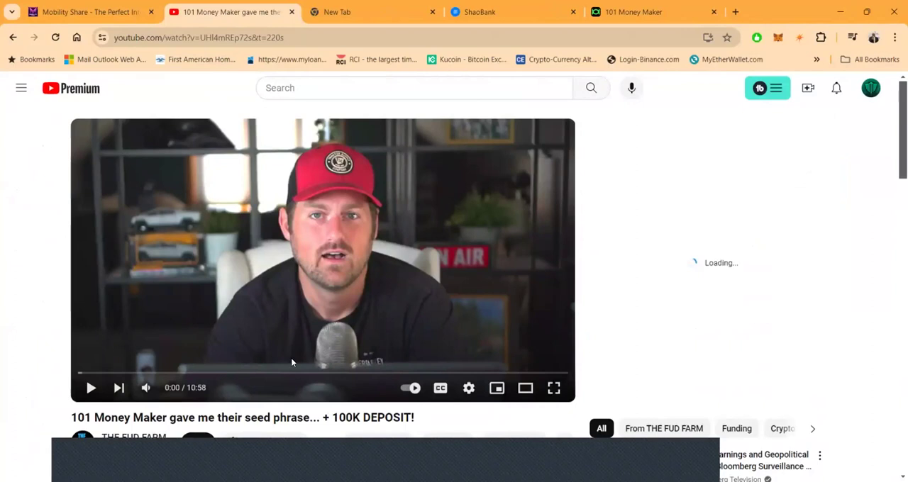
- Scroll the seed-phrase video's stats, then reopen watch history from the side menu
scroll(down, 3)
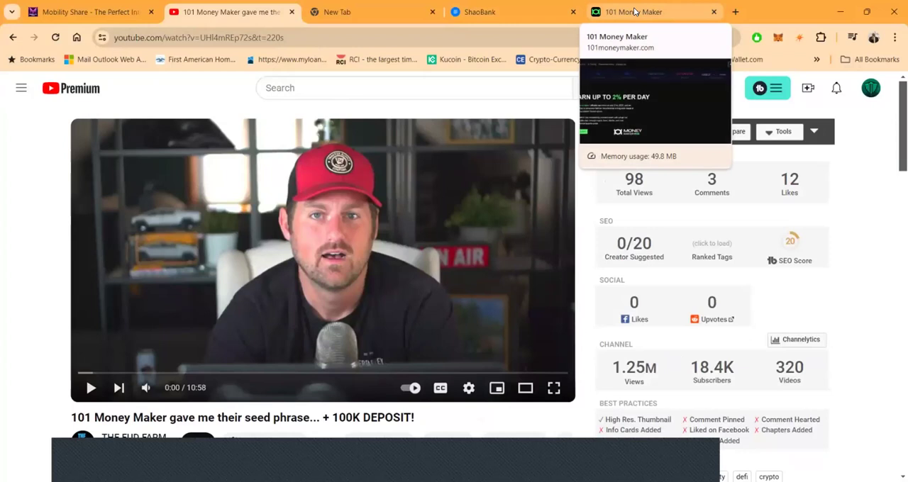
click(21, 88)
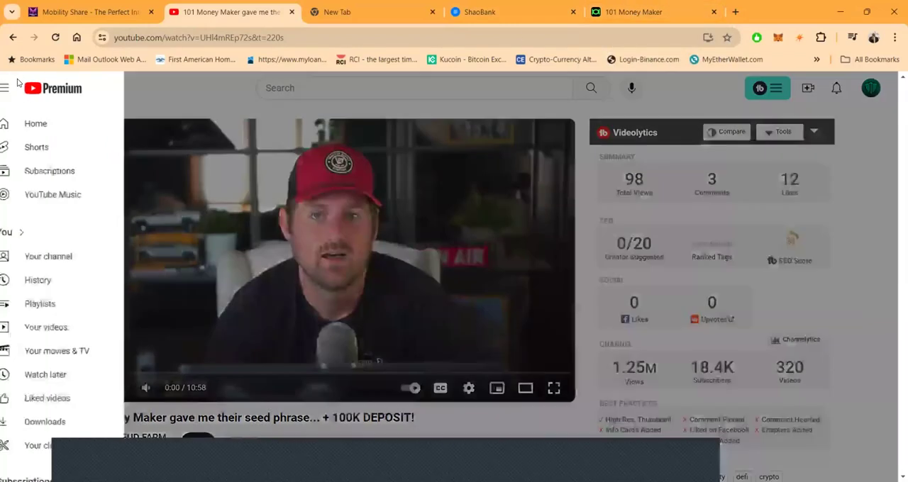
click(56, 279)
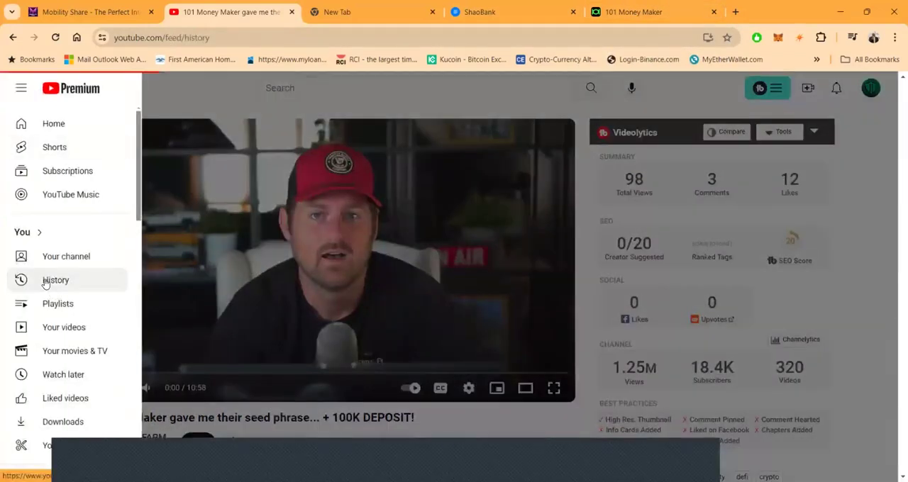
click(55, 279)
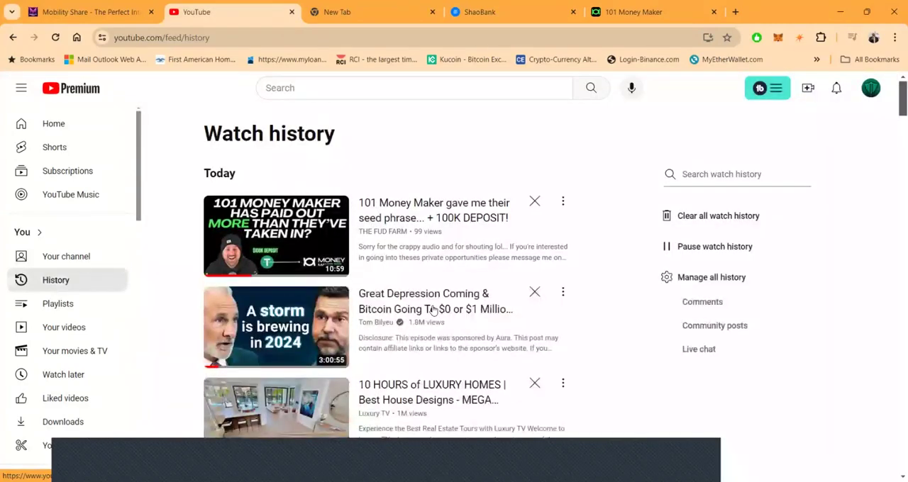
scroll(down, 3)
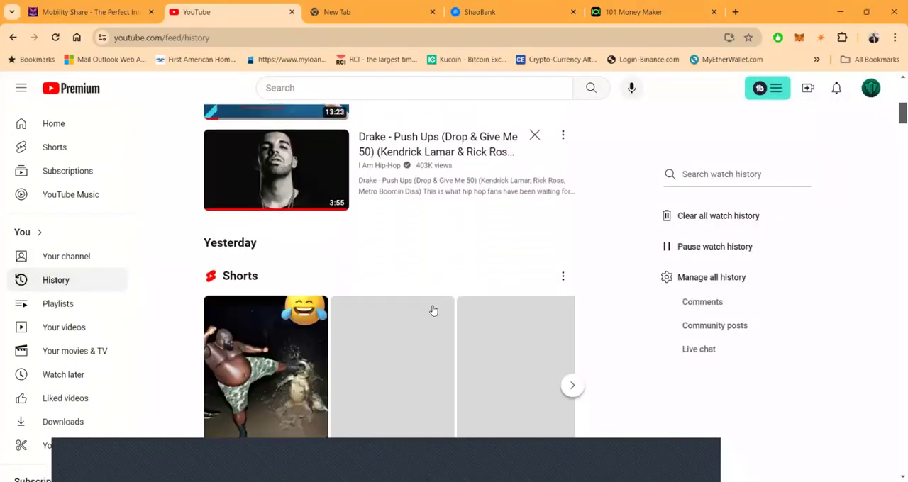
scroll(down, 3)
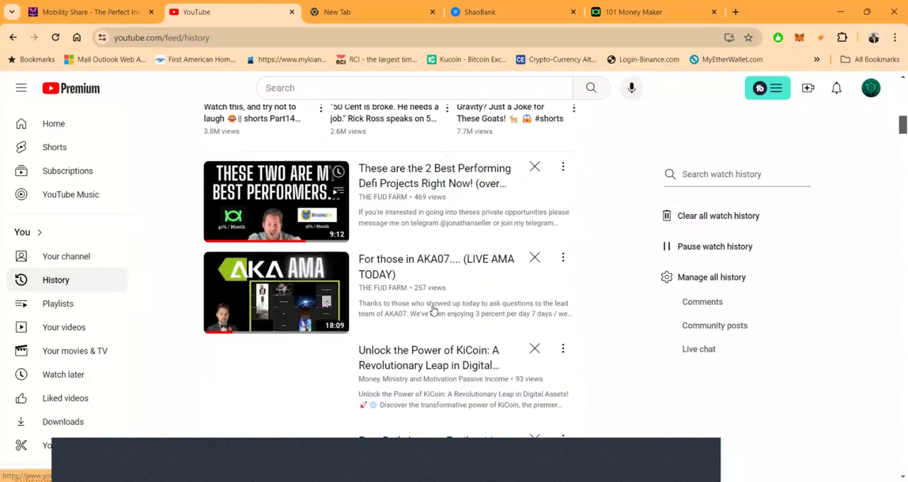
scroll(down, 3)
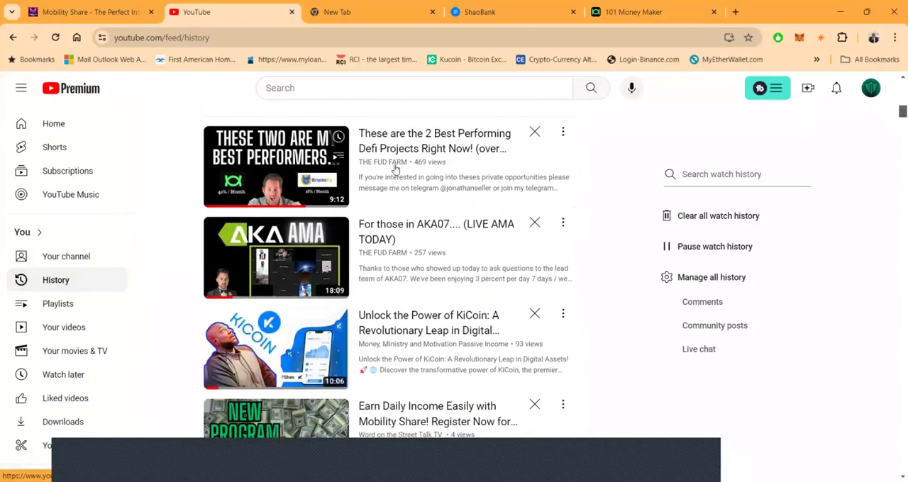
scroll(down, 3)
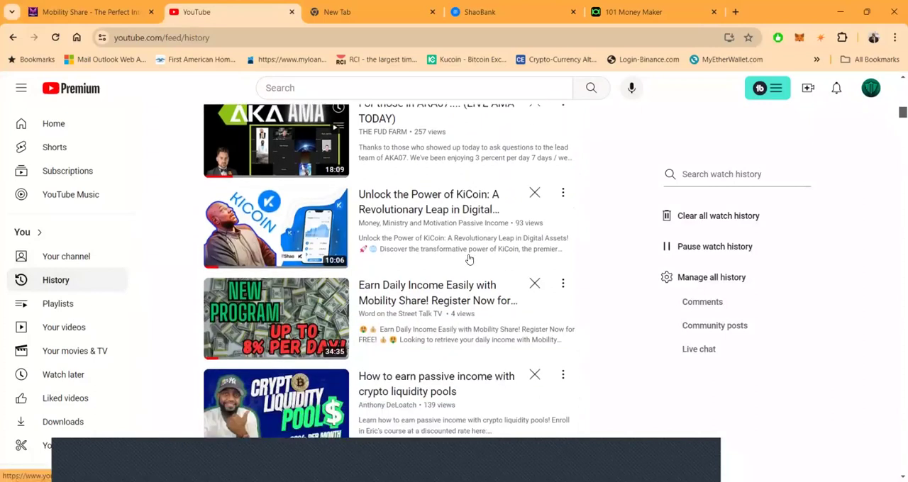
scroll(down, 3)
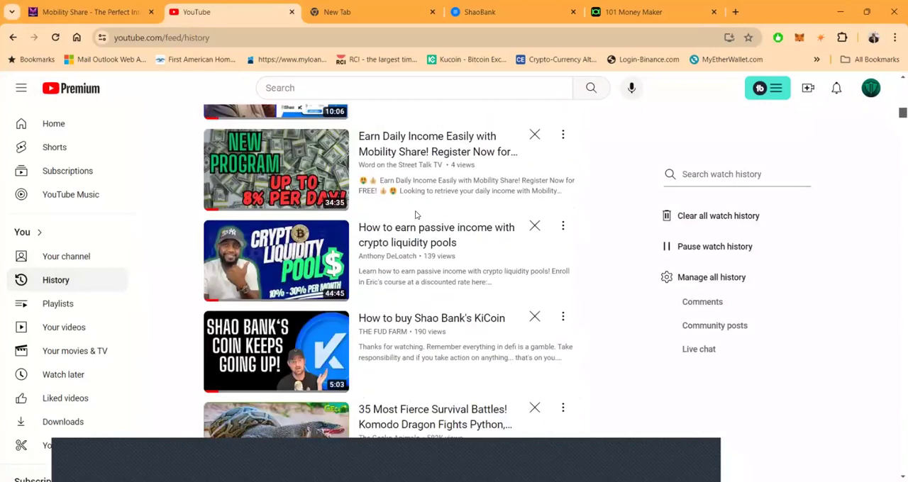
scroll(down, 3)
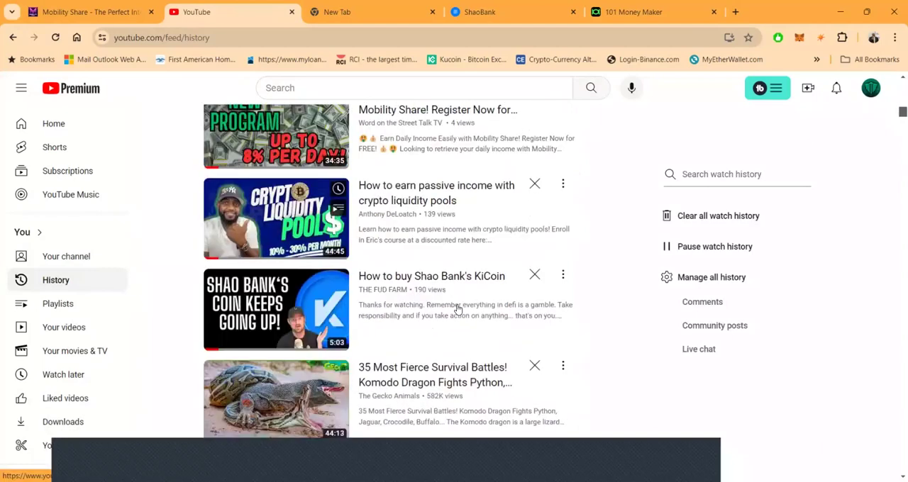
scroll(down, 3)
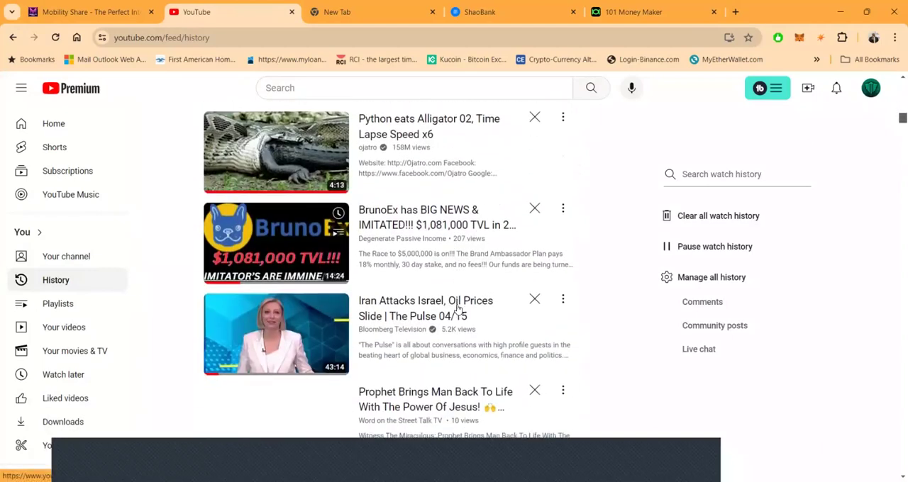
scroll(down, 3)
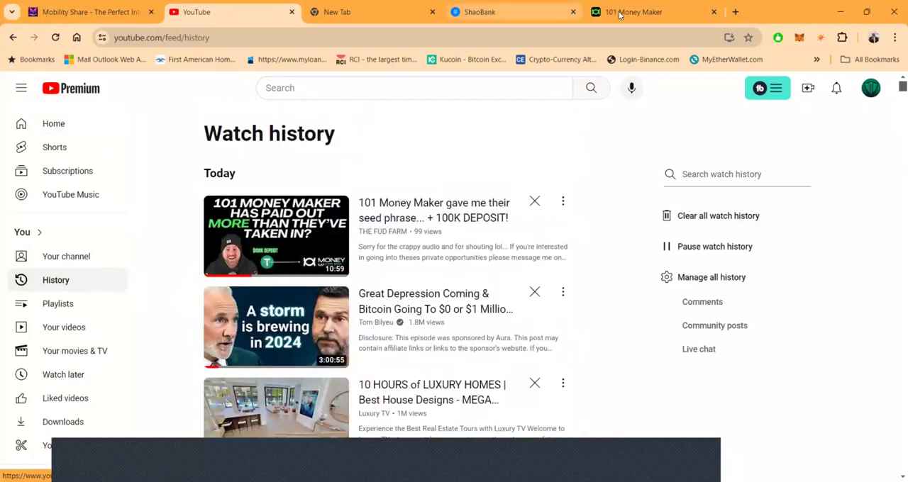
- Switch to the 101 Money Maker tab showing the 2%-per-day homepage
click(631, 12)
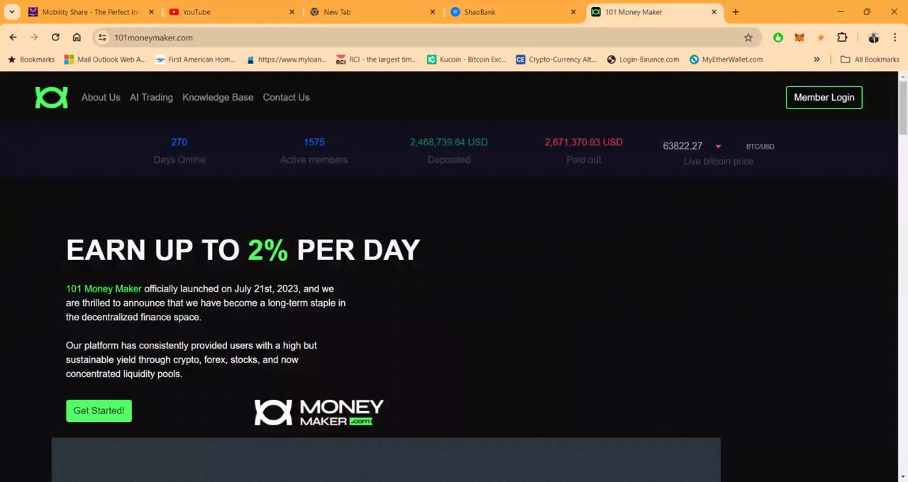
mouse_move(507, 97)
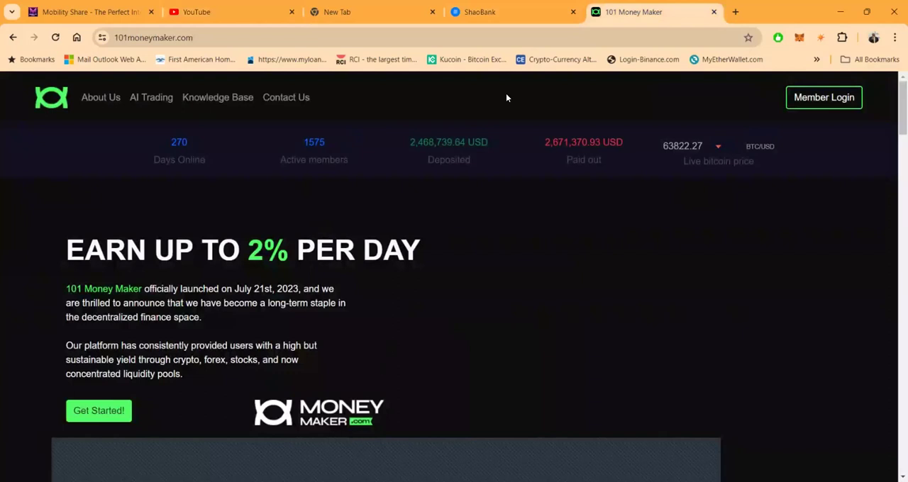
mouse_move(496, 123)
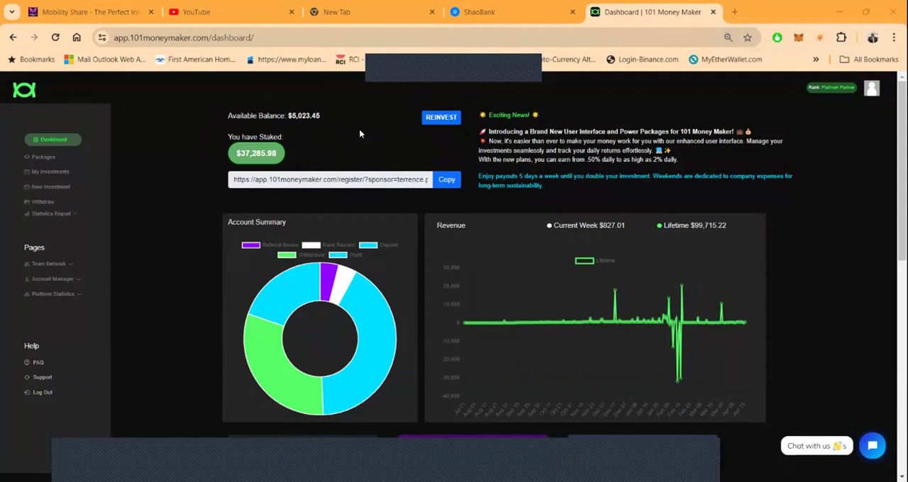
mouse_move(603, 324)
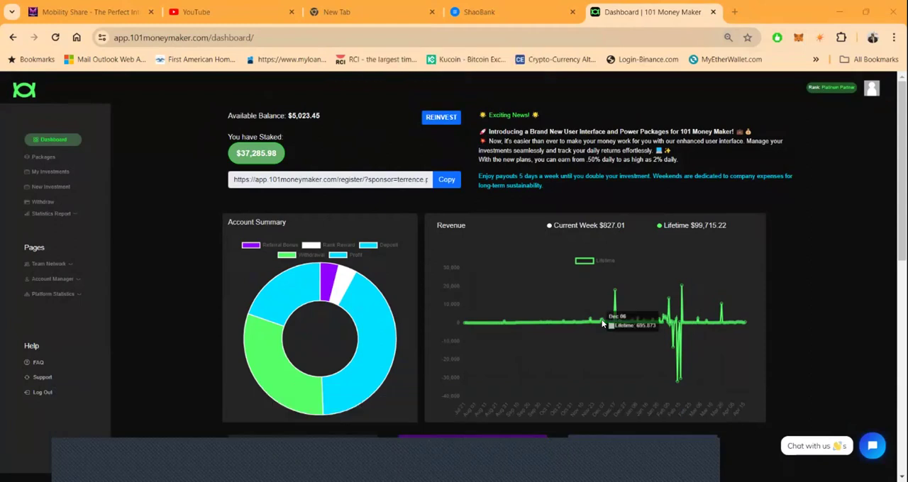
- Scroll through the dashboard's revenue chart, token balances and portfolio summary
scroll(down, 3)
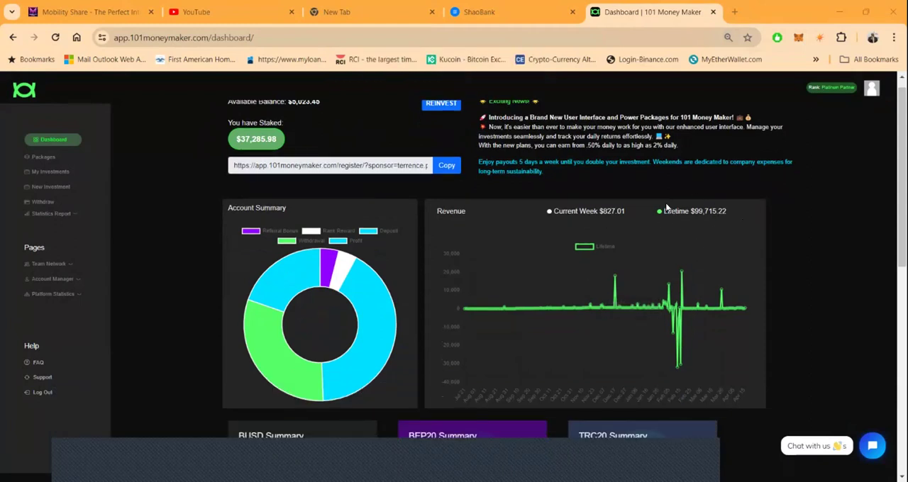
mouse_move(676, 254)
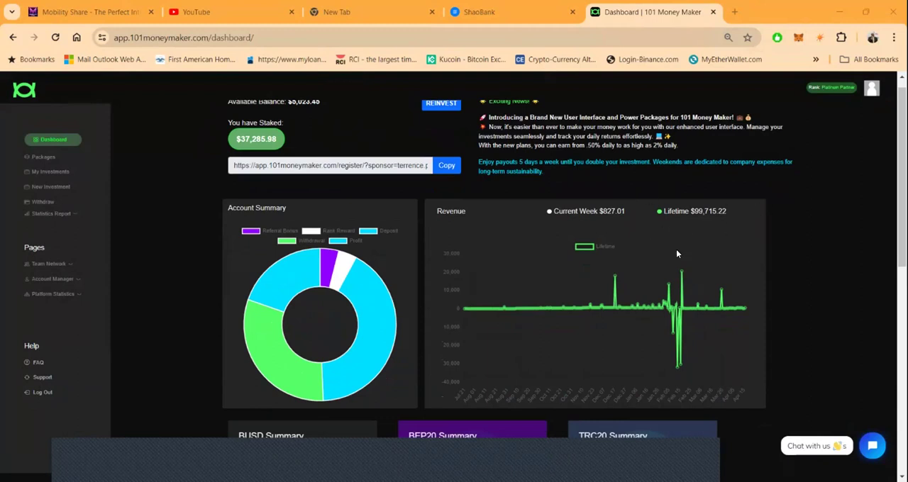
mouse_move(598, 230)
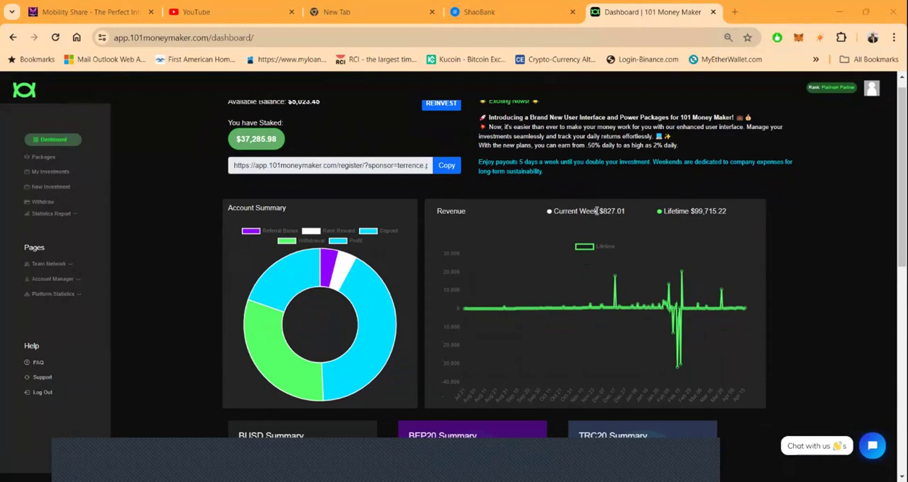
scroll(down, 3)
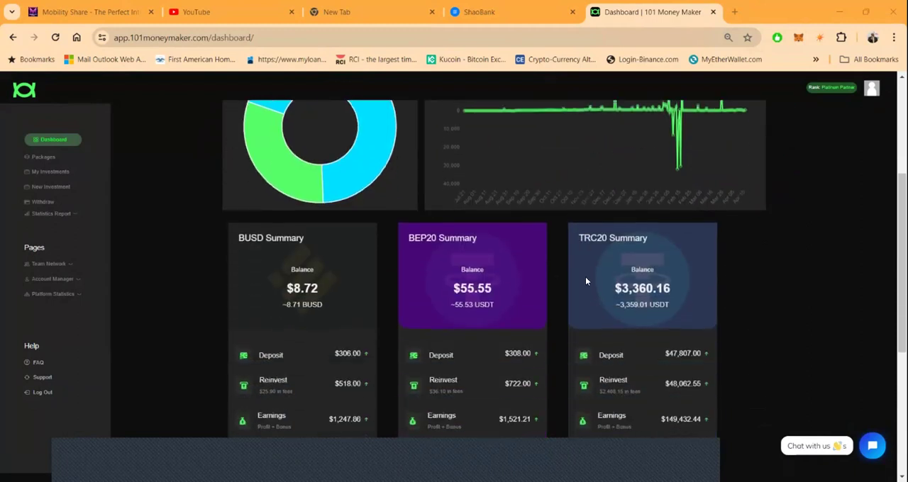
scroll(down, 3)
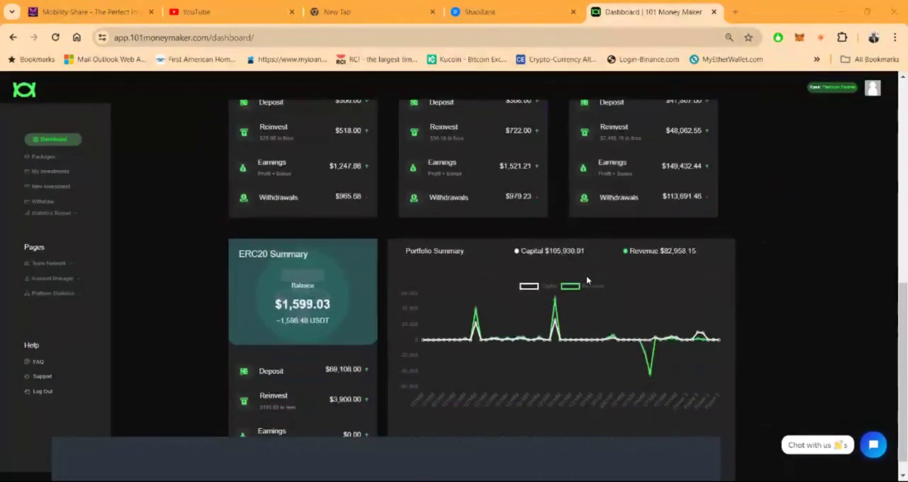
scroll(down, 3)
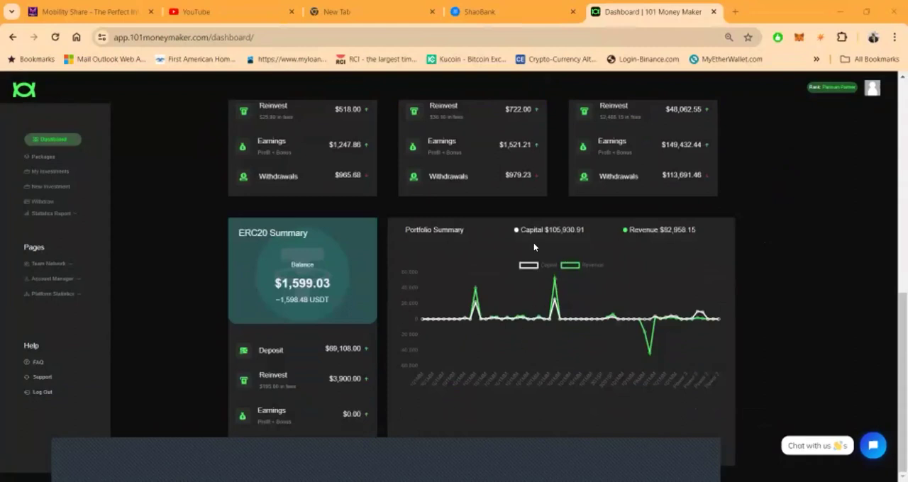
mouse_move(665, 248)
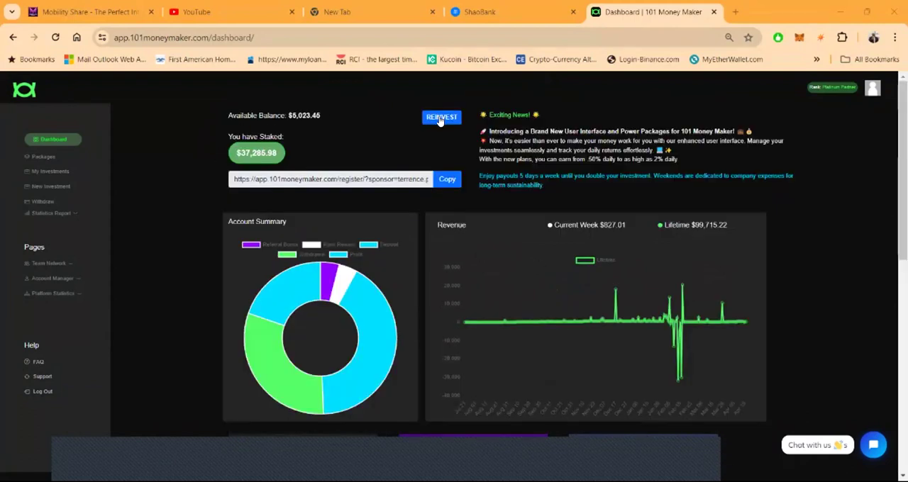
- Start a reinvestment with the Power 4 package, TRC20 account and amount 3335
click(441, 117)
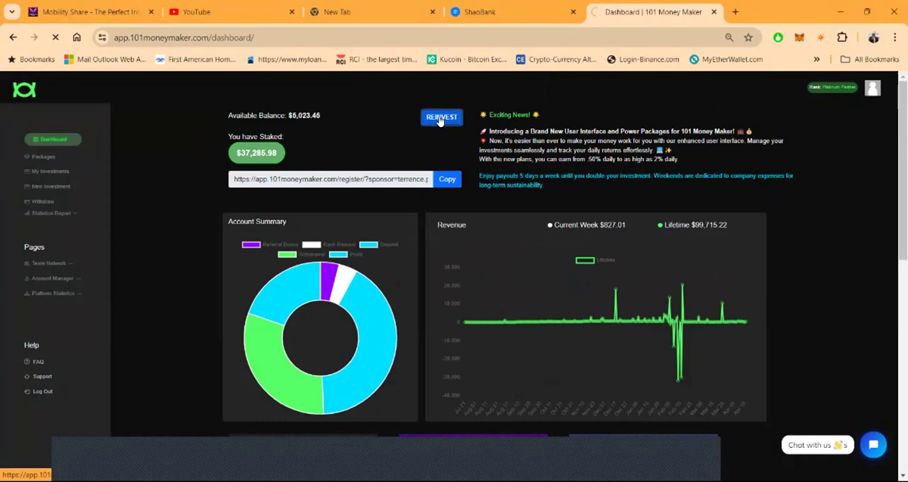
click(441, 117)
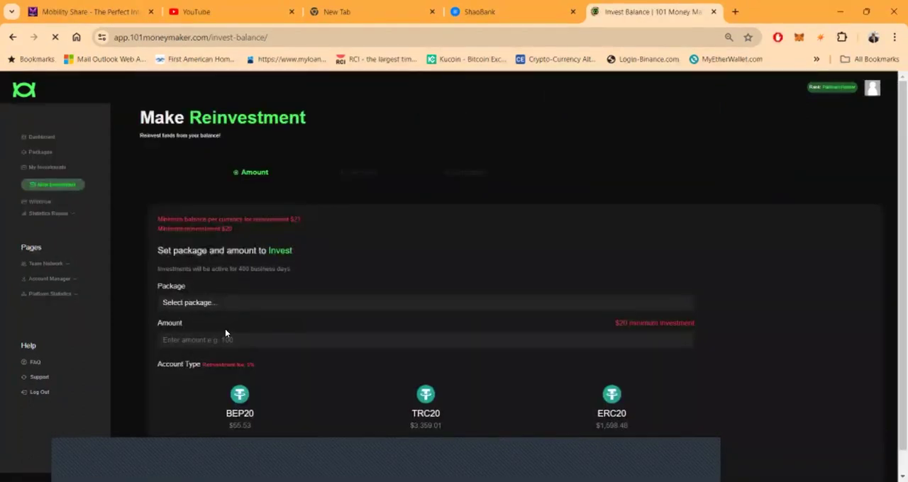
scroll(down, 3)
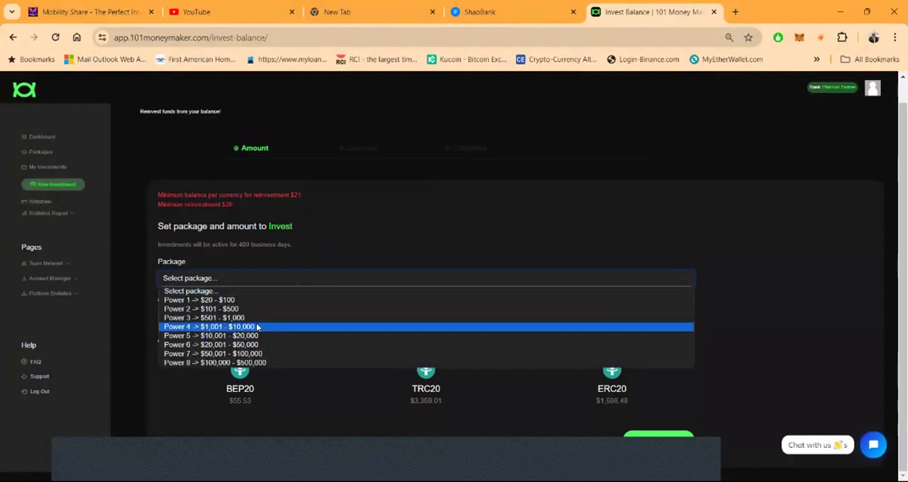
click(209, 327)
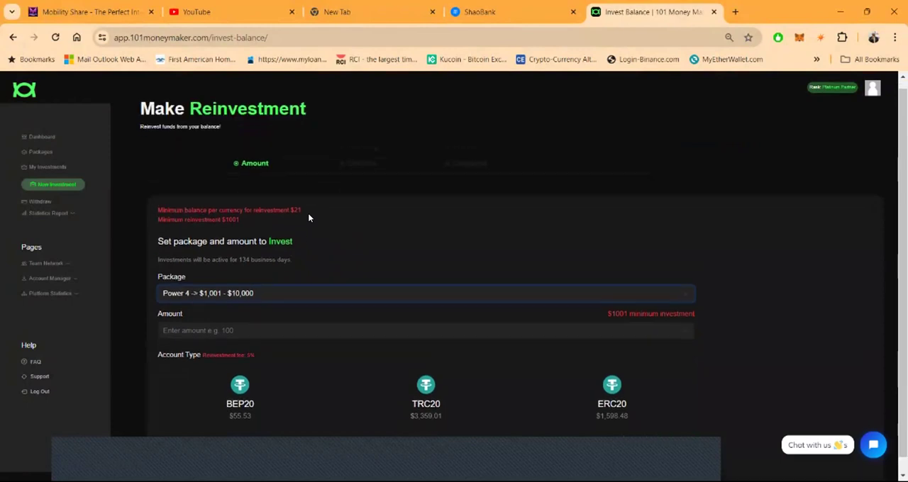
scroll(down, 3)
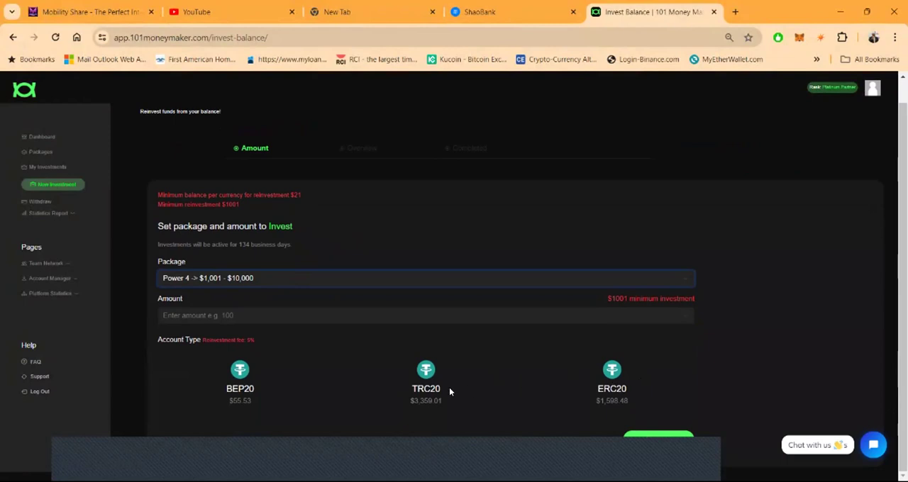
mouse_move(400, 373)
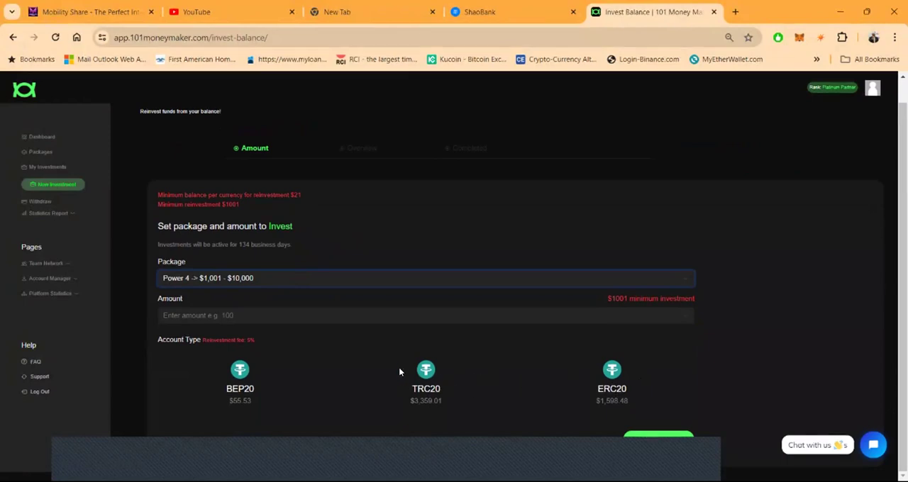
mouse_move(408, 357)
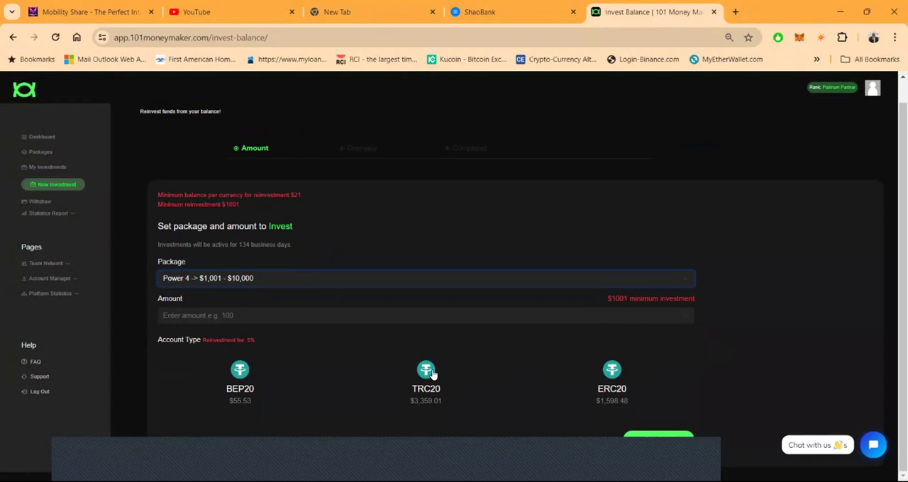
click(426, 383)
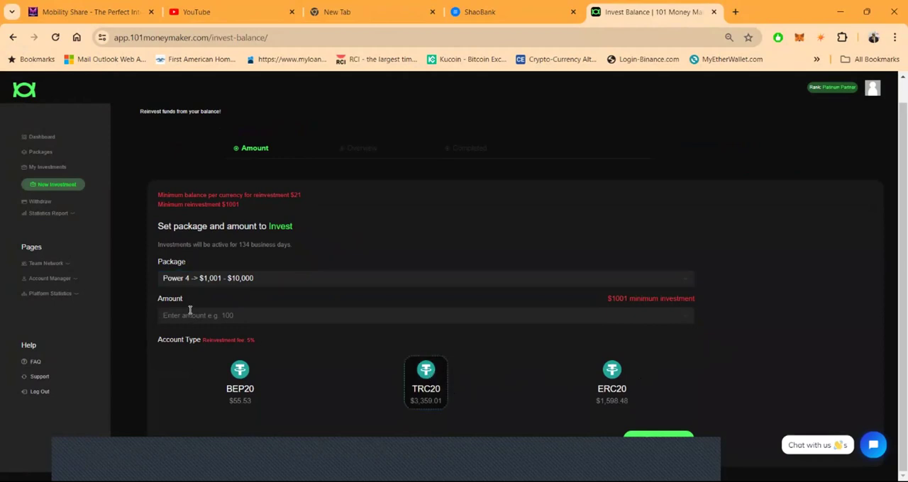
click(425, 315)
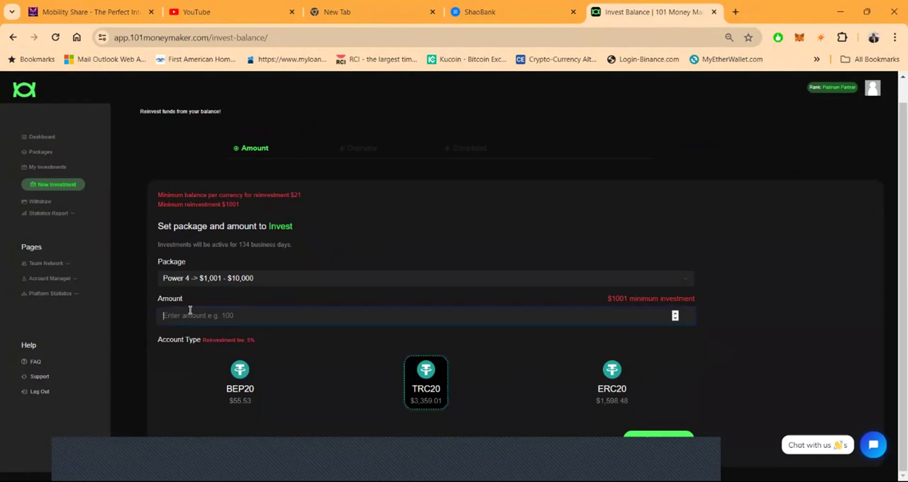
text(3346)
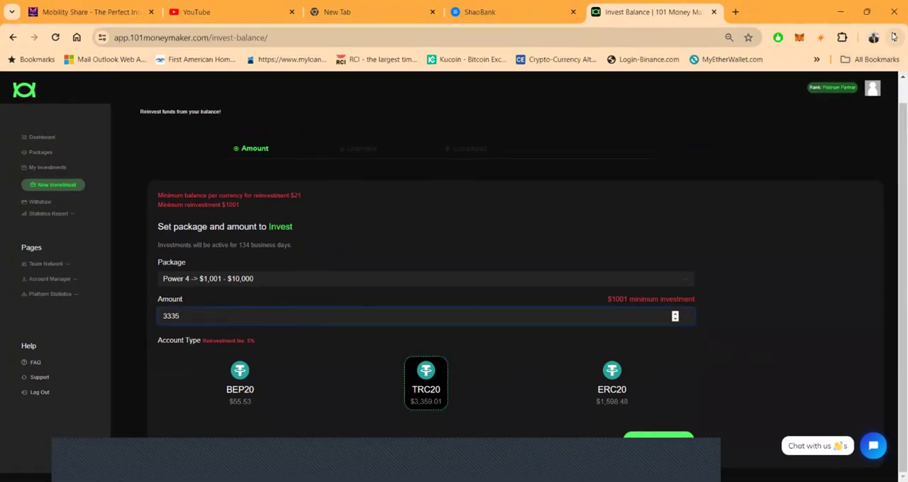
- Zoom the page to 50% and continue to the $3,335 preview with $166.75 fee
click(895, 38)
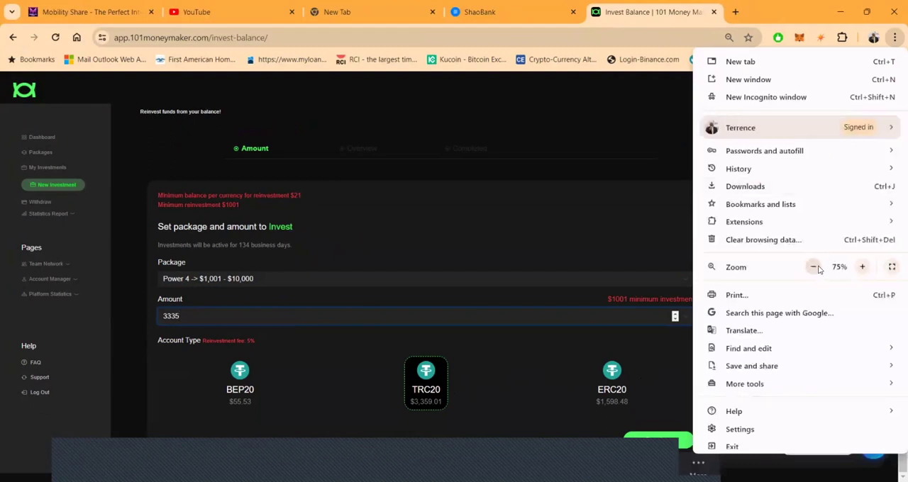
click(813, 266)
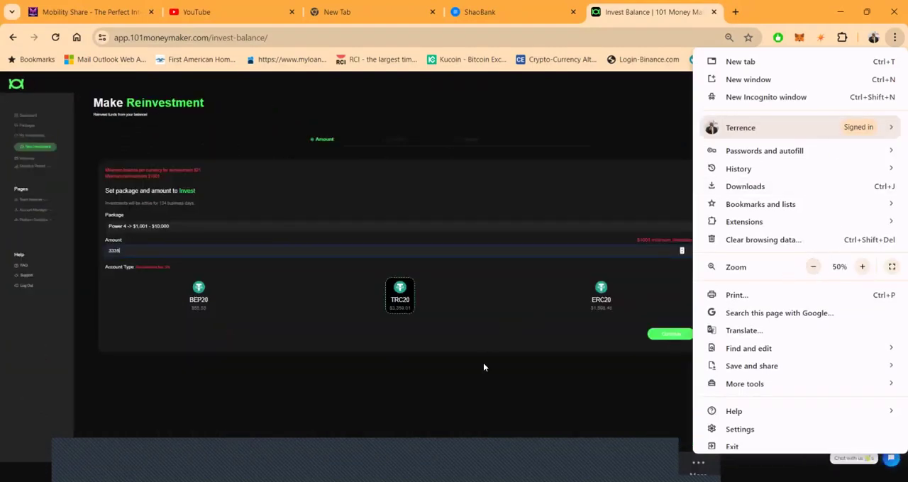
click(399, 296)
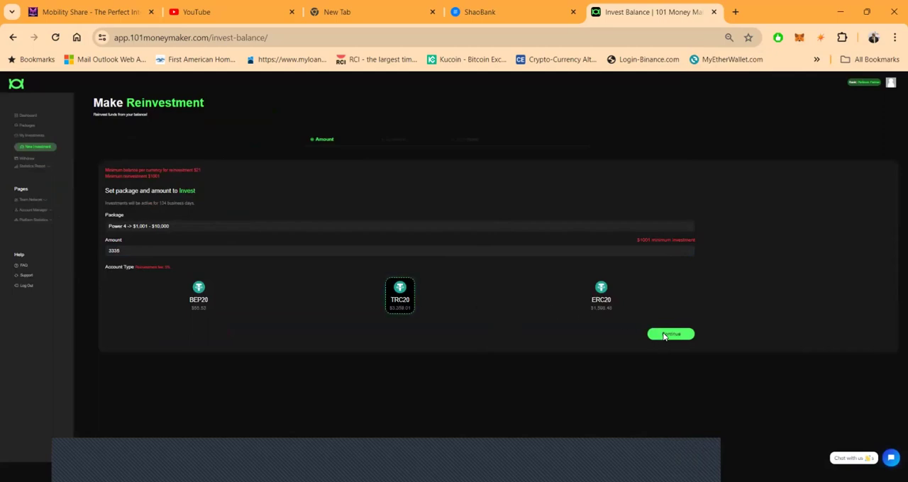
click(670, 334)
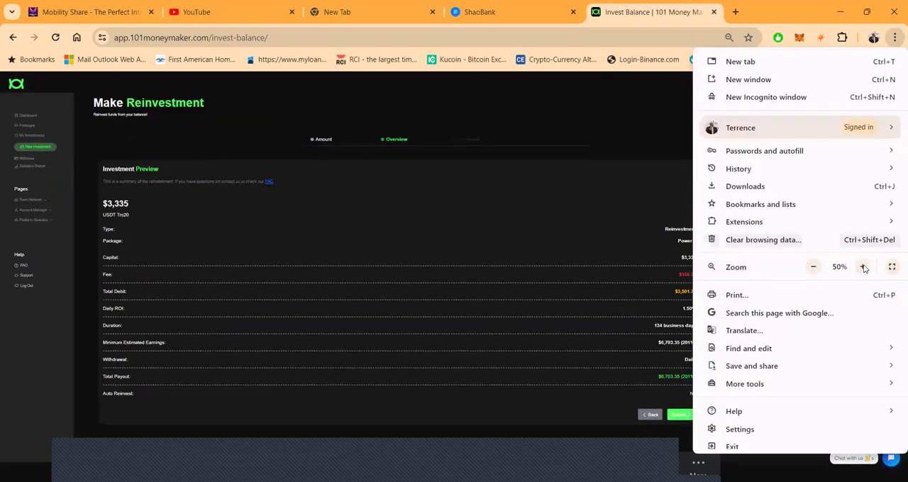
click(863, 267)
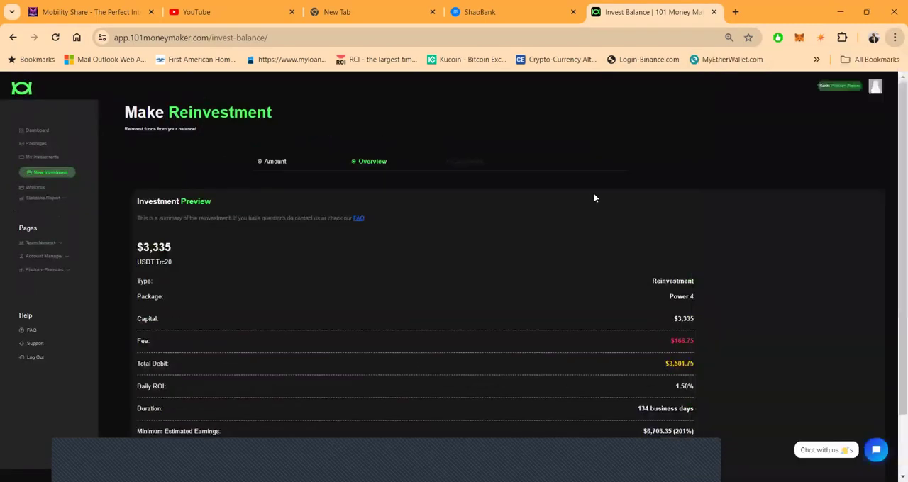
scroll(down, 3)
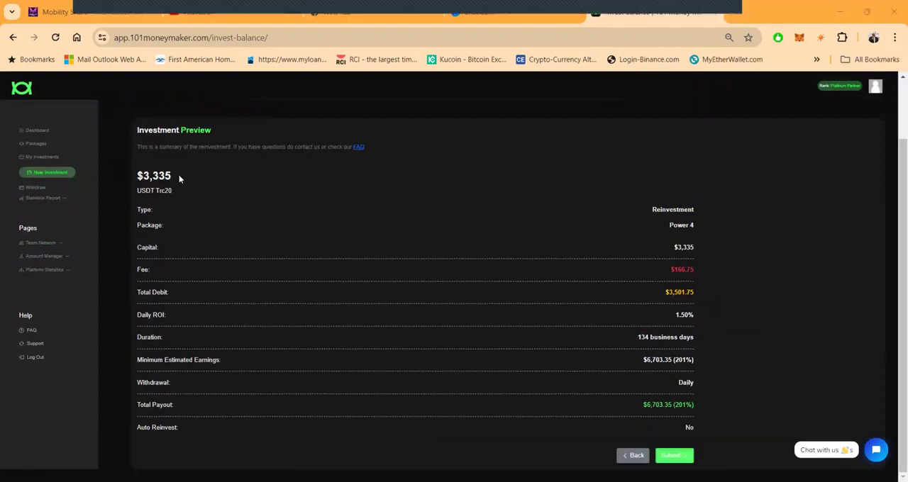
mouse_move(640, 294)
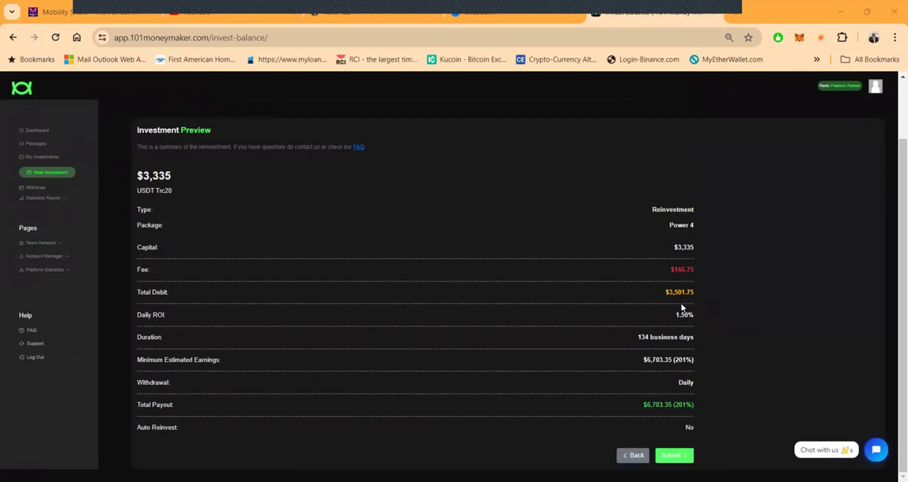
mouse_move(700, 276)
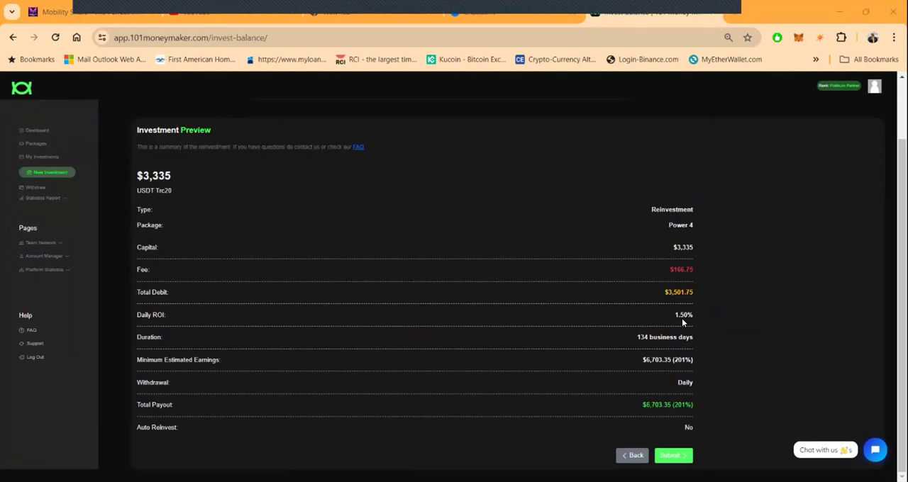
mouse_move(673, 335)
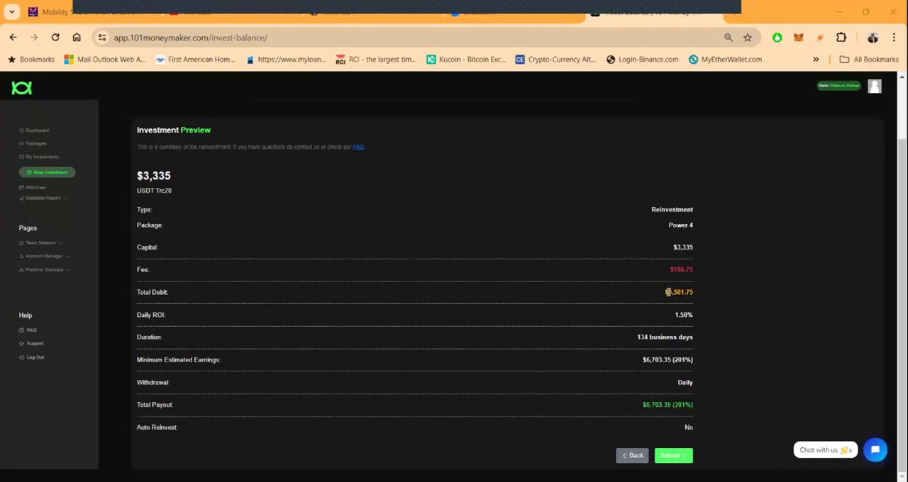
mouse_move(626, 365)
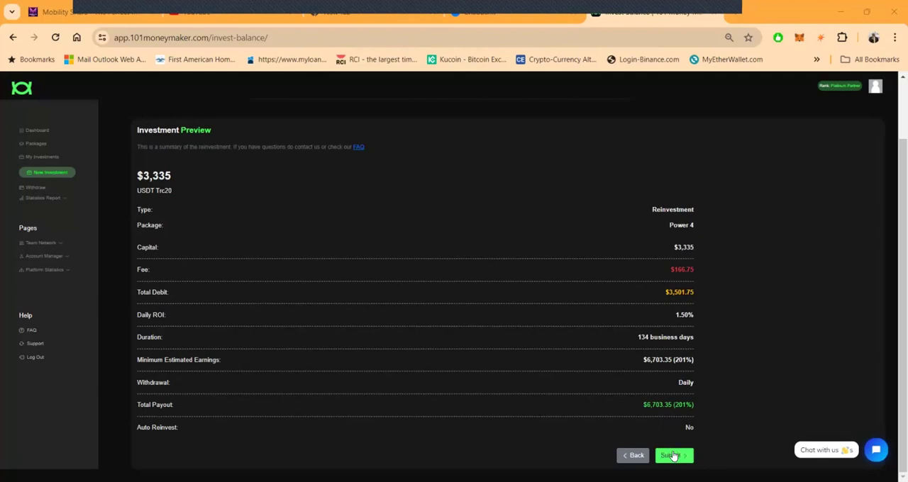
- Submit and confirm the $3,335 Power 4 reinvestment, then return to the dashboard
click(672, 455)
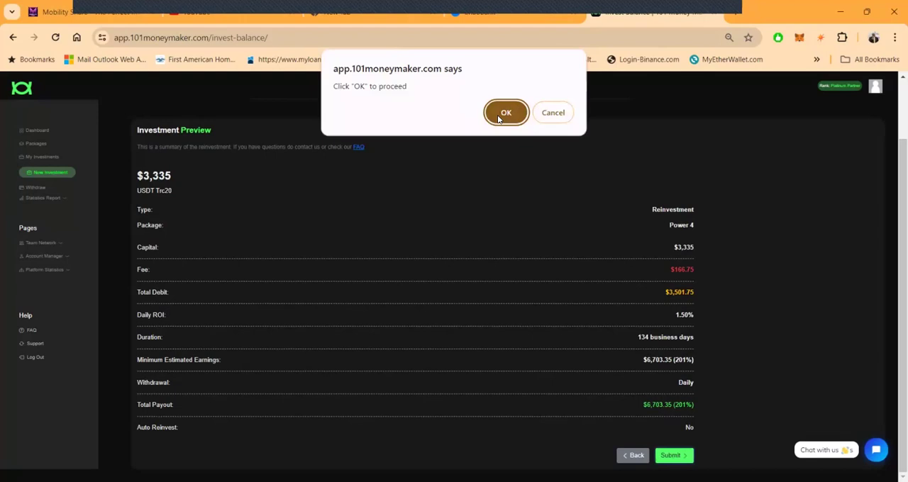
click(506, 112)
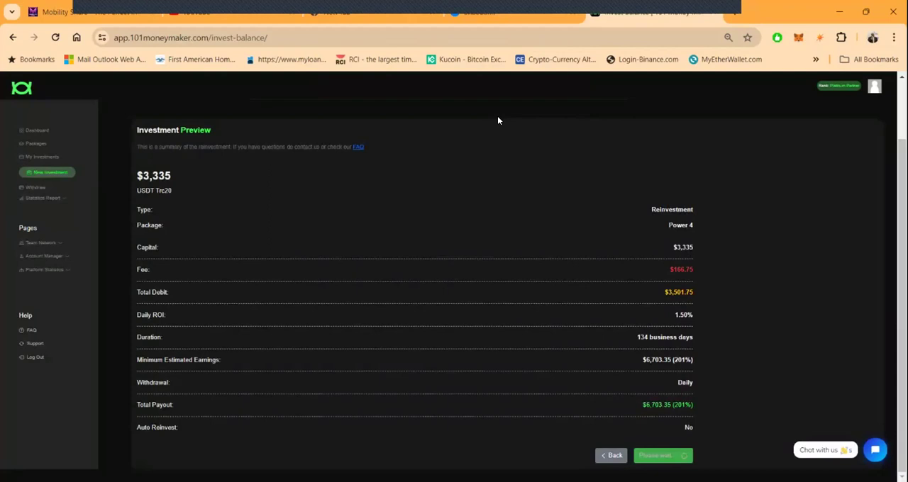
click(662, 456)
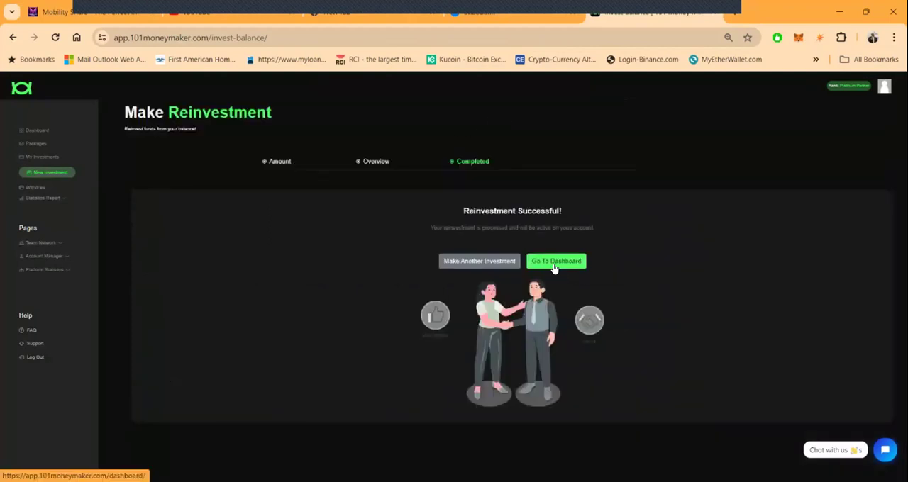
click(557, 261)
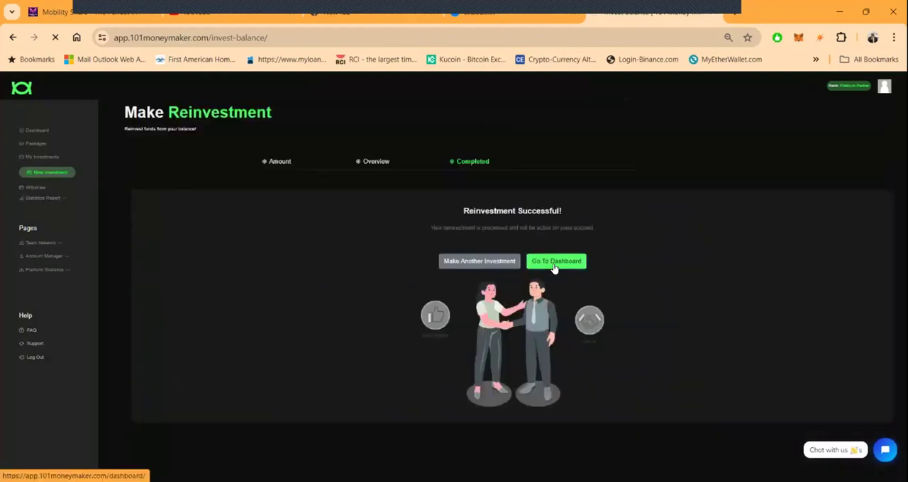
click(556, 261)
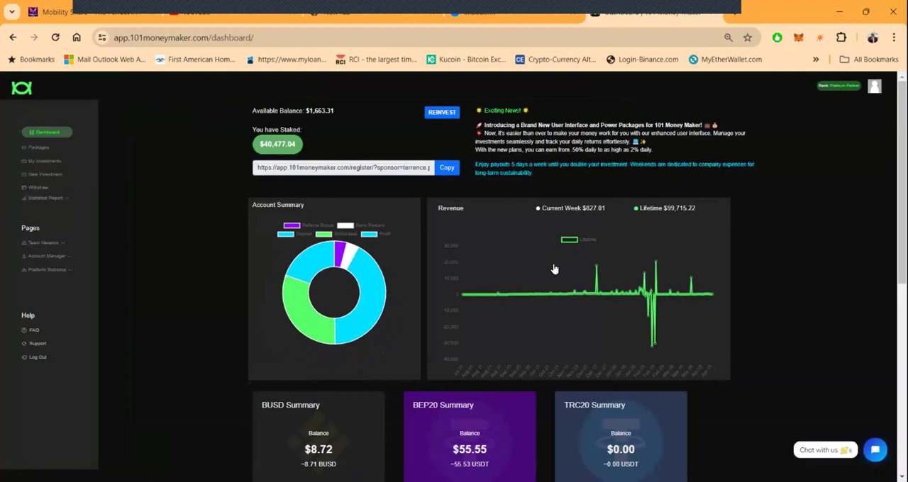
- Start a second reinvestment with Power 4, the ERC20 account and amount 1510
click(441, 112)
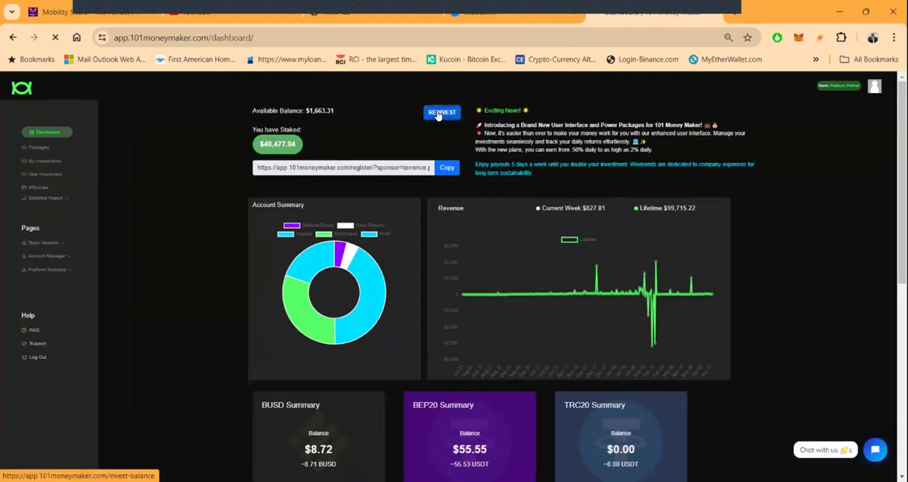
click(442, 113)
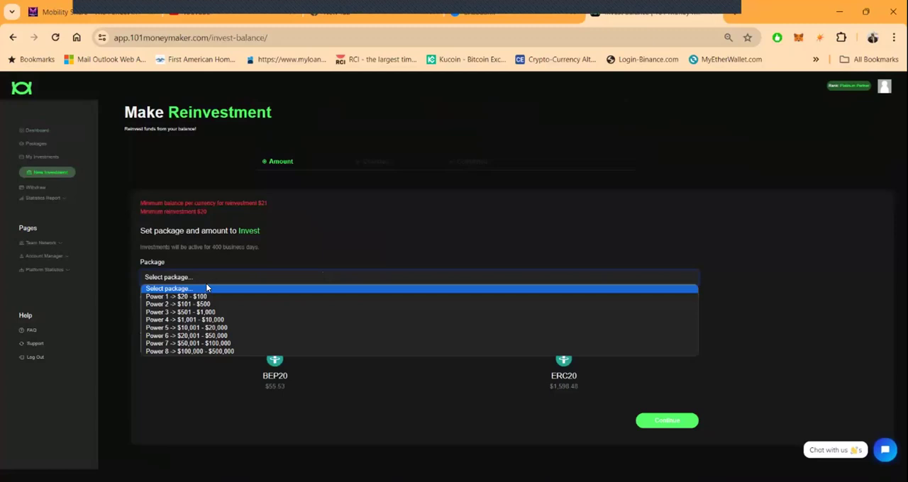
mouse_move(249, 311)
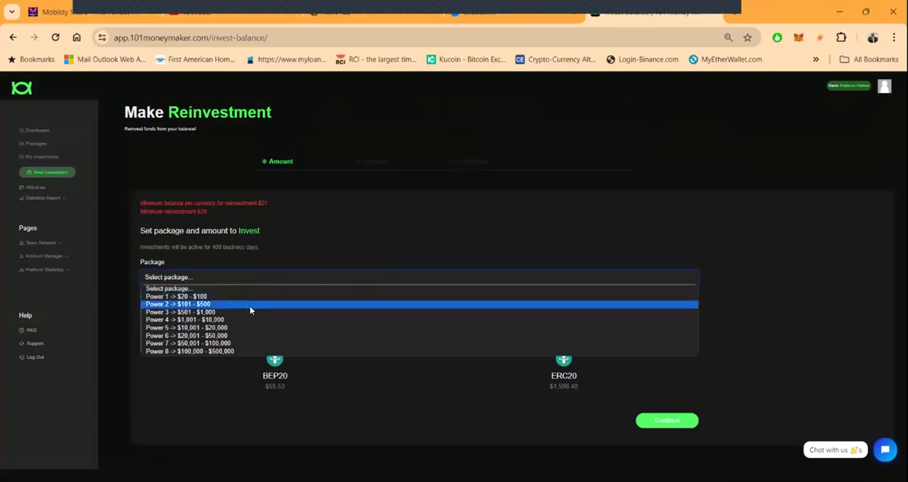
mouse_move(251, 320)
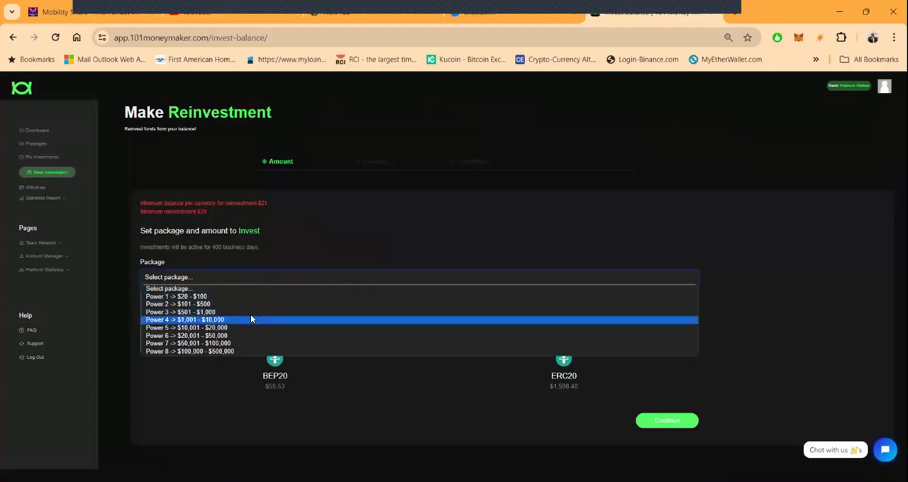
click(252, 320)
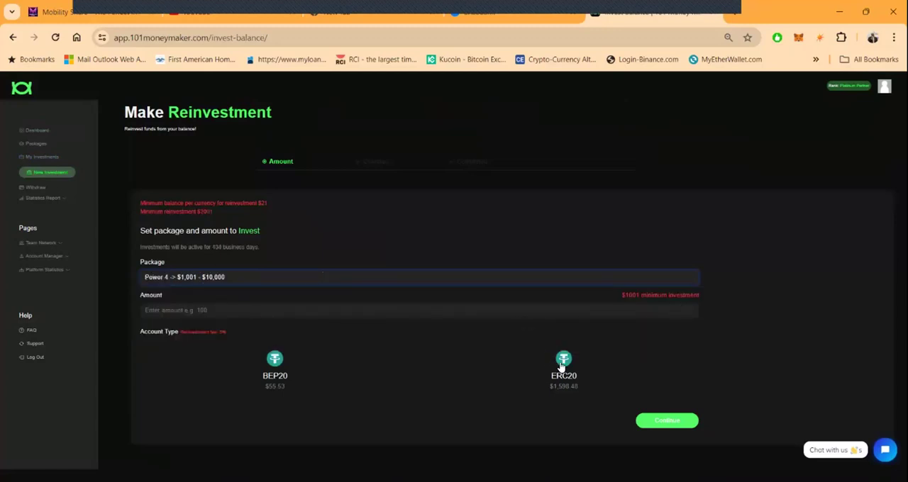
click(564, 369)
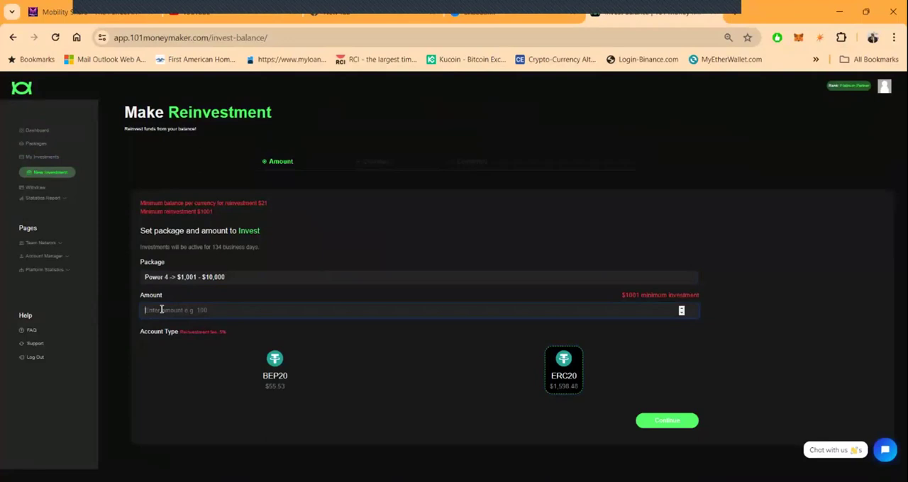
text(1510)
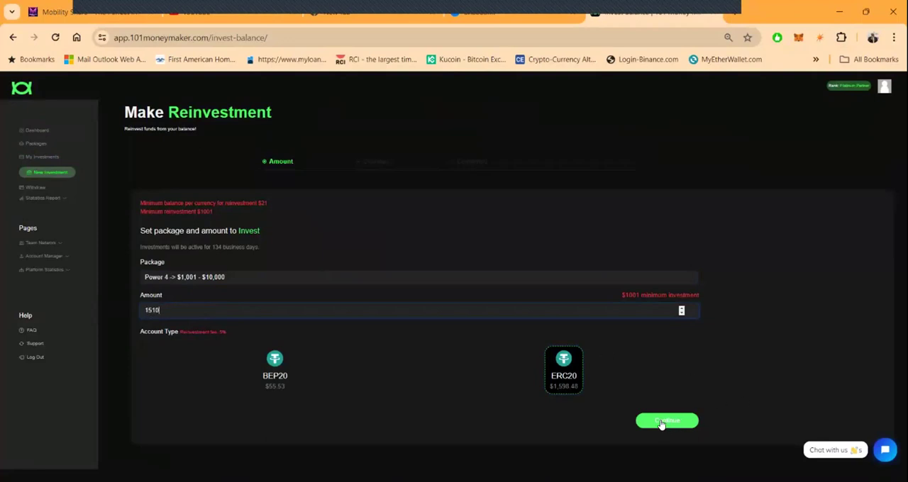
- Continue through the preview, then submit and confirm the $1,510 reinvestment with $75.5 fee
click(666, 420)
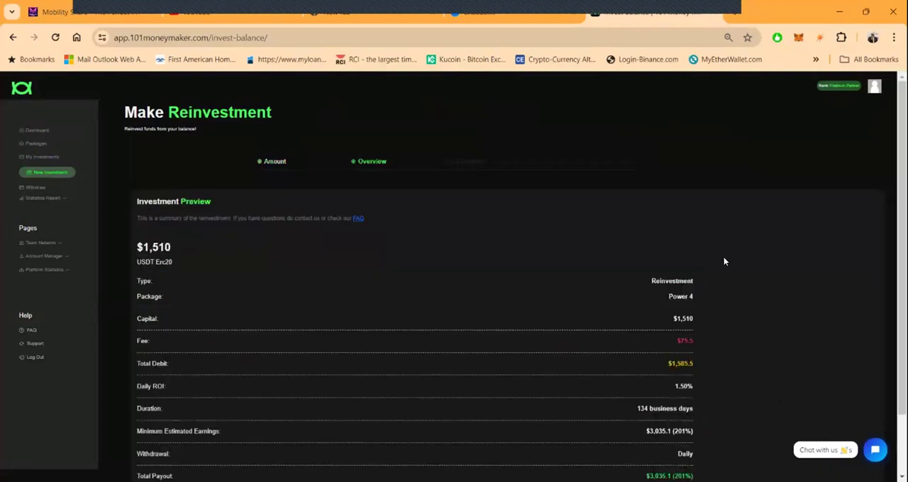
scroll(down, 3)
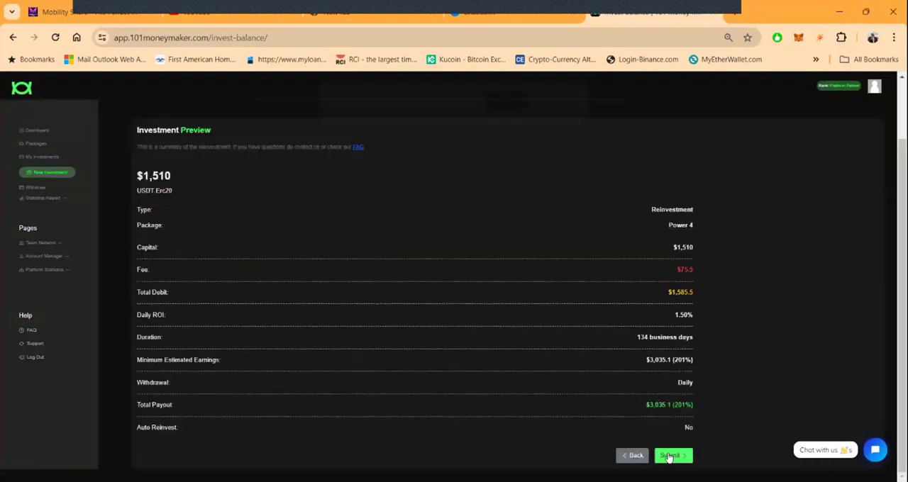
click(673, 455)
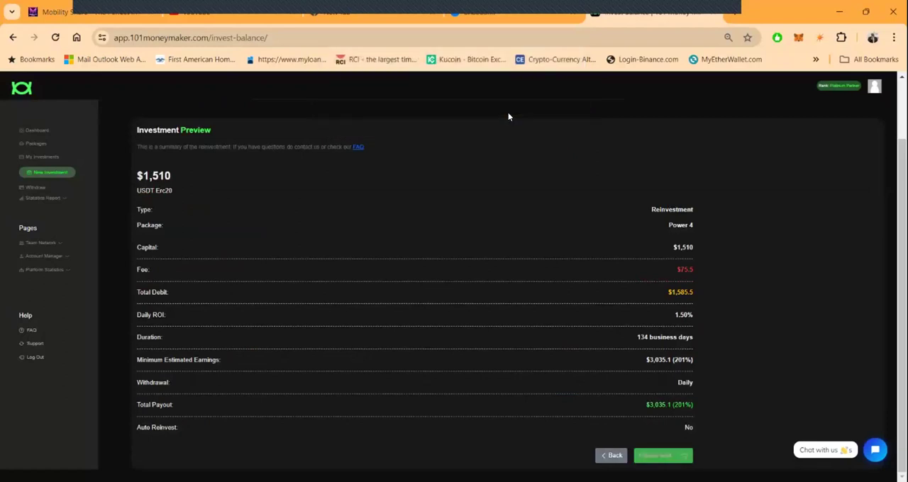
click(662, 455)
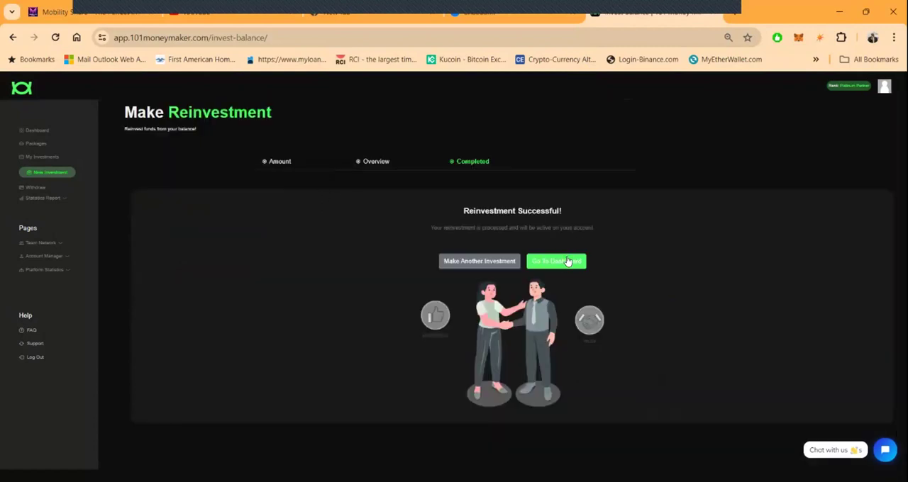
- Return to the dashboard and review the currency summaries showing $41,987.04 staked
click(556, 261)
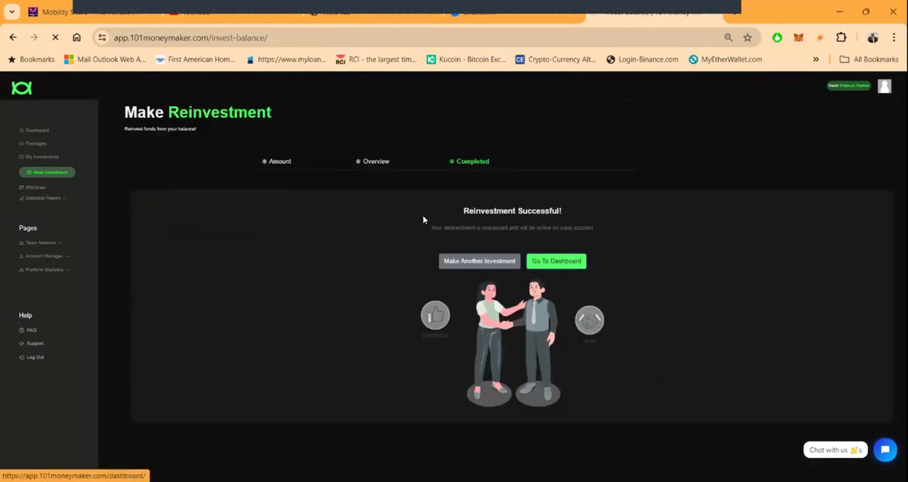
click(556, 261)
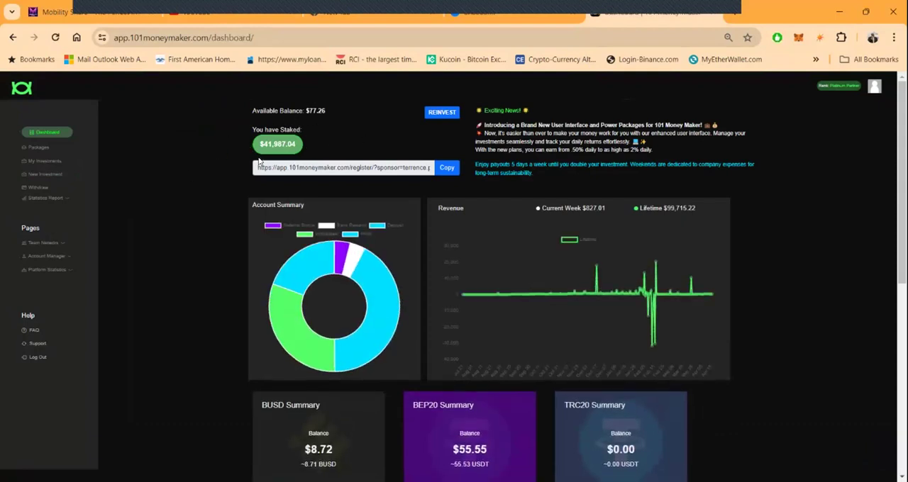
scroll(down, 3)
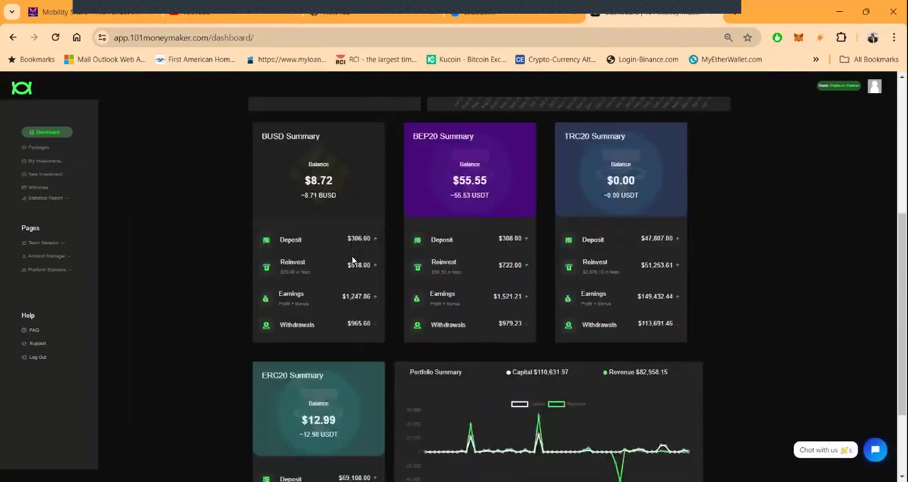
scroll(down, 3)
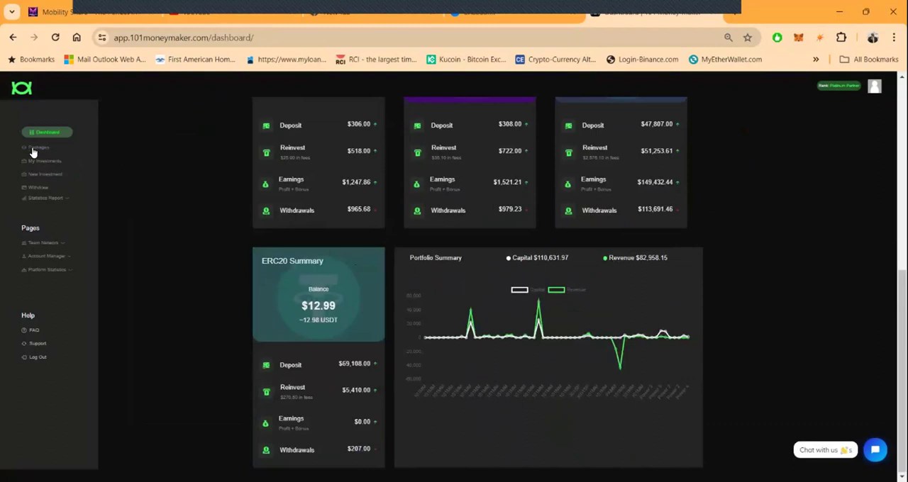
mouse_move(40, 259)
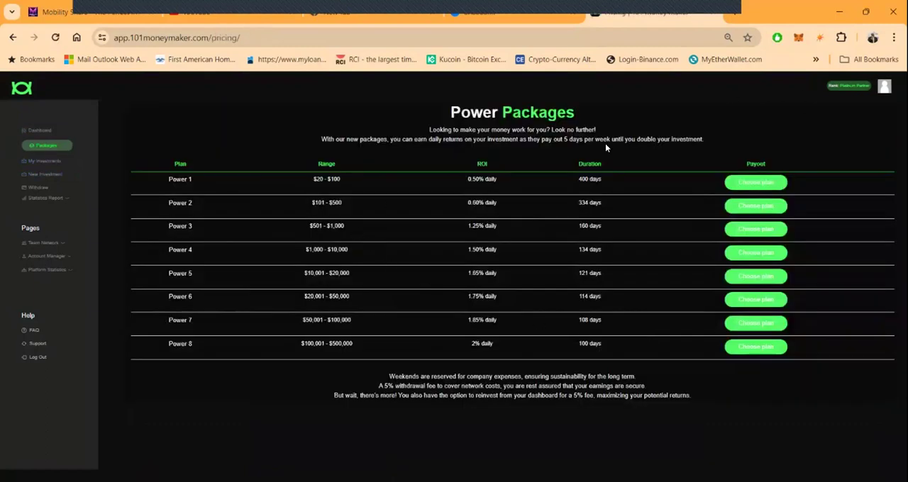
- Zoom the browser page in through Chrome's settings menu for readability
click(894, 37)
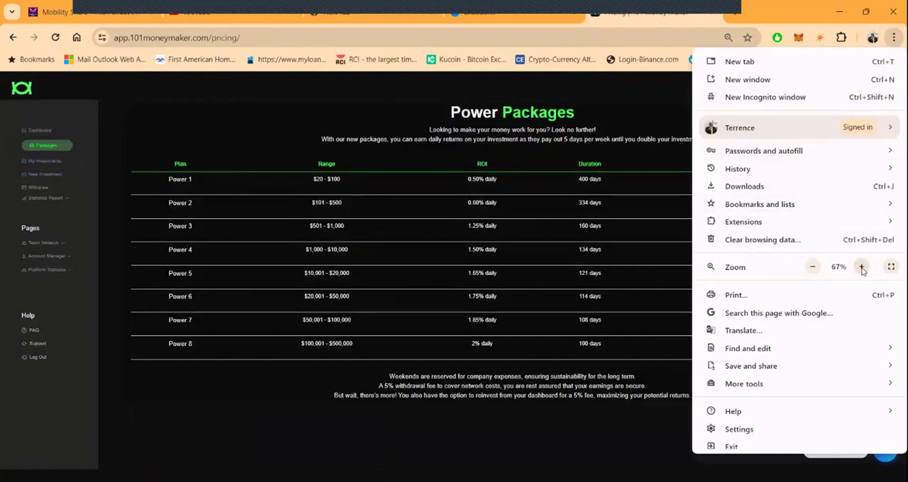
click(862, 267)
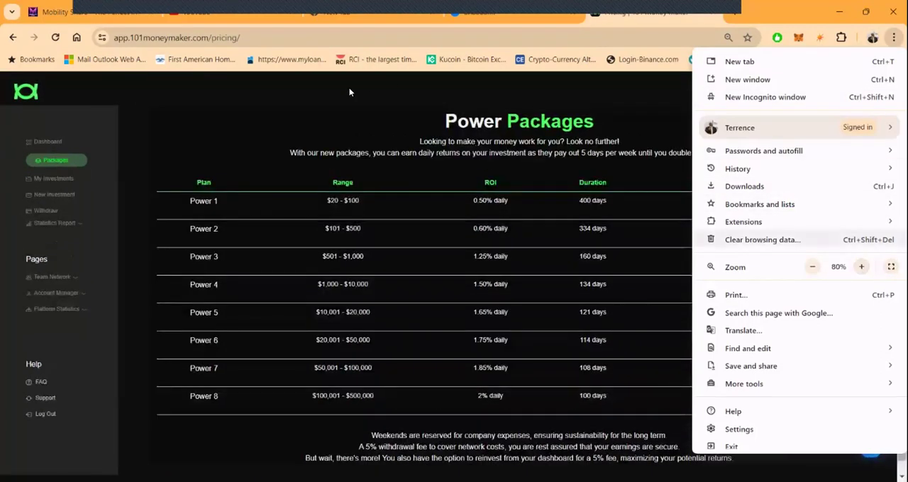
click(349, 92)
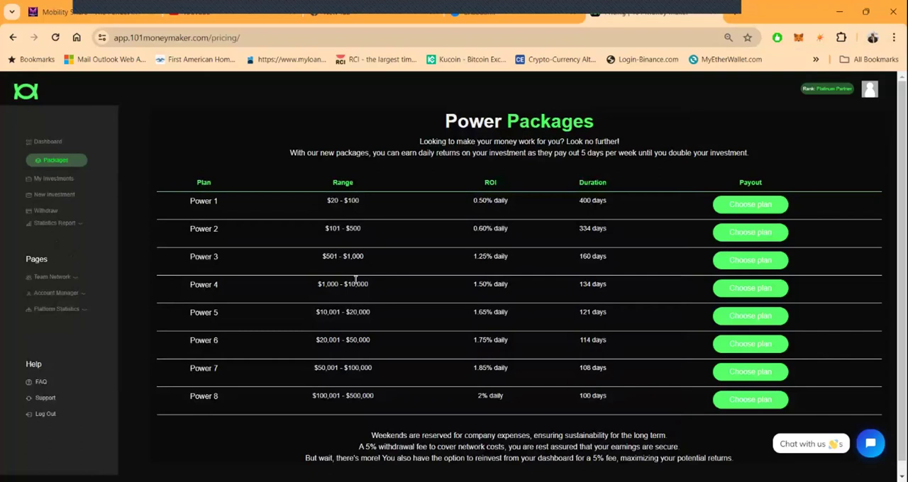
mouse_move(386, 207)
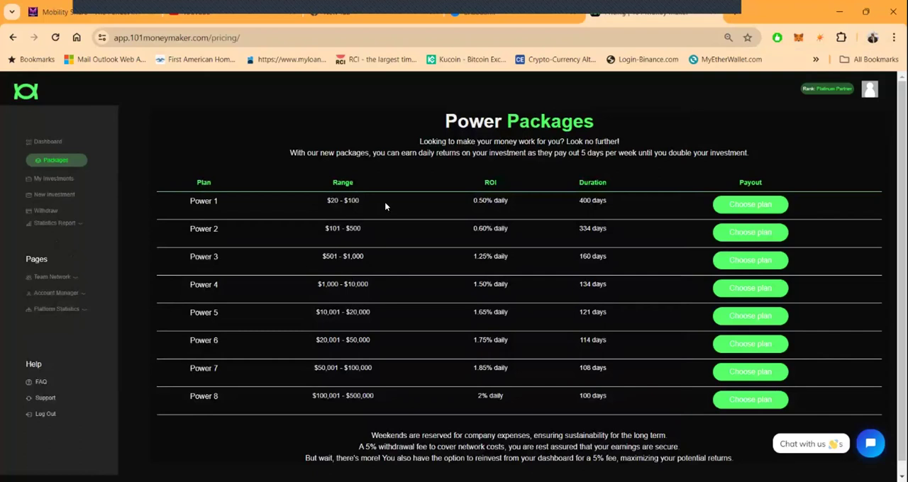
mouse_move(495, 208)
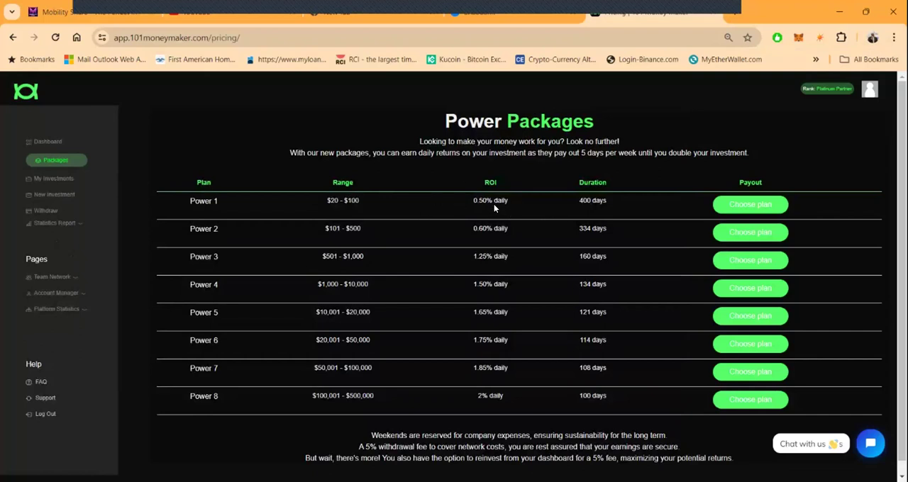
mouse_move(459, 206)
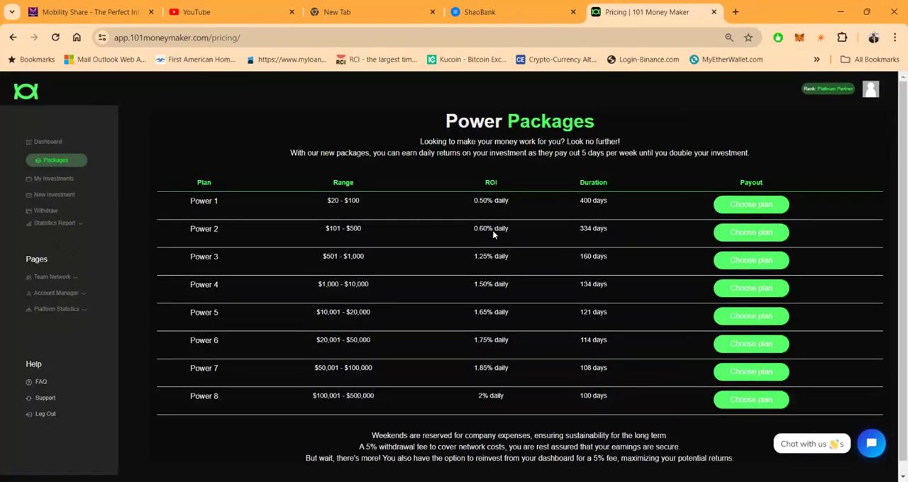
mouse_move(493, 231)
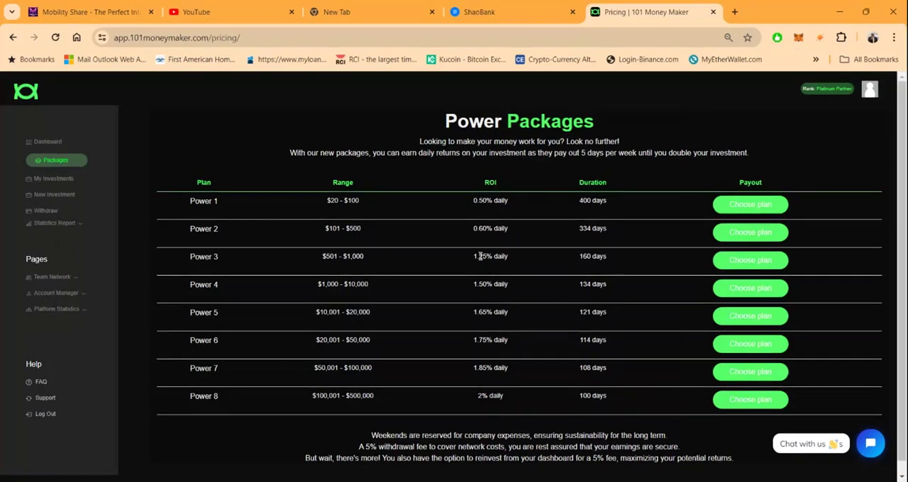
mouse_move(482, 261)
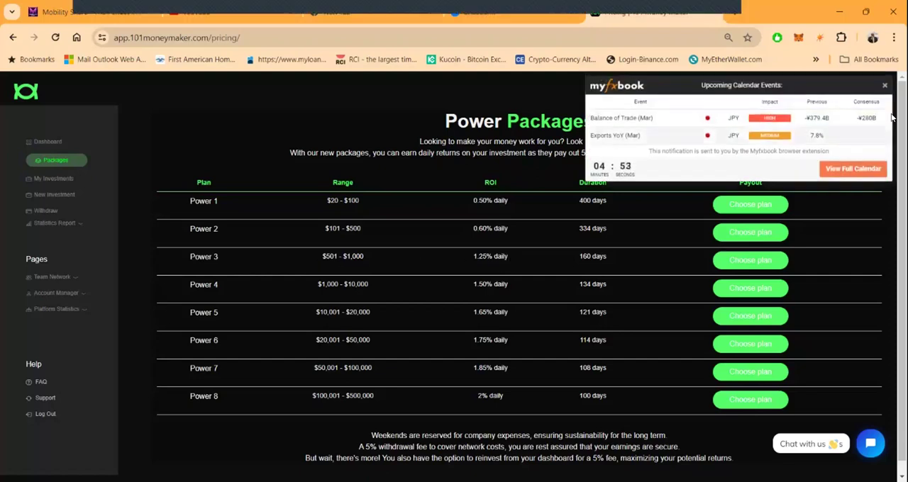
click(885, 85)
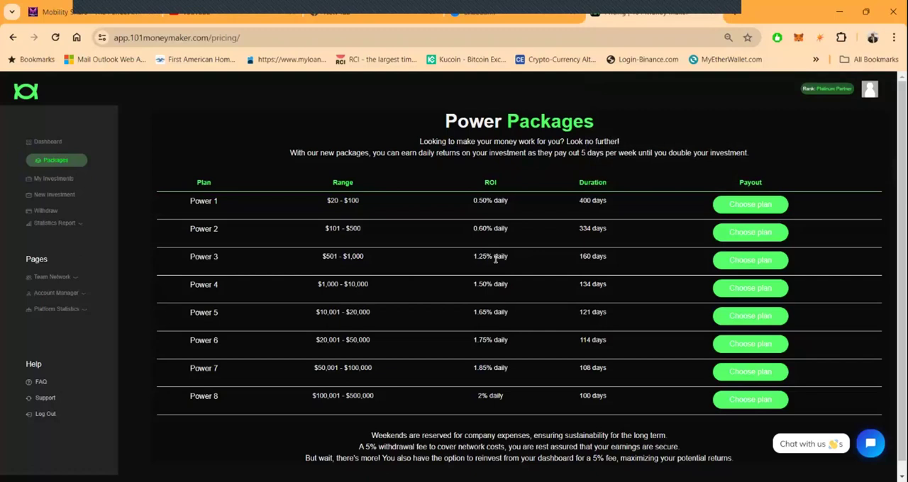
mouse_move(313, 270)
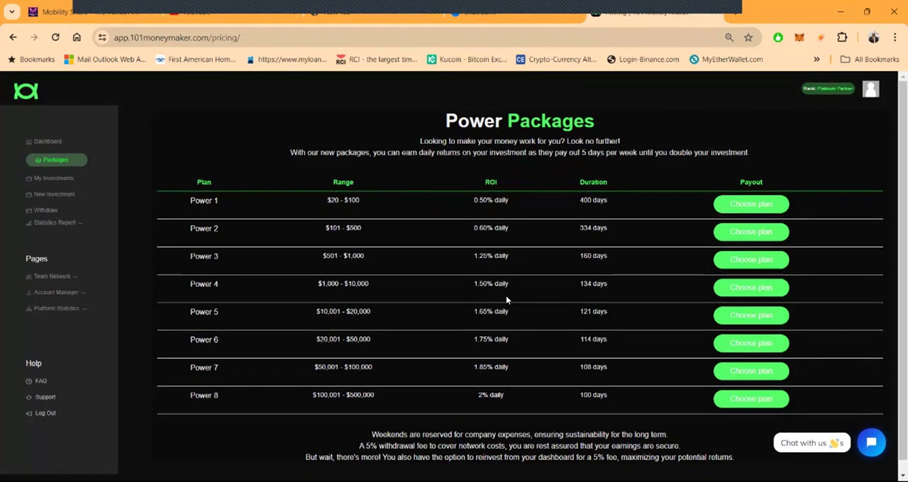
mouse_move(320, 312)
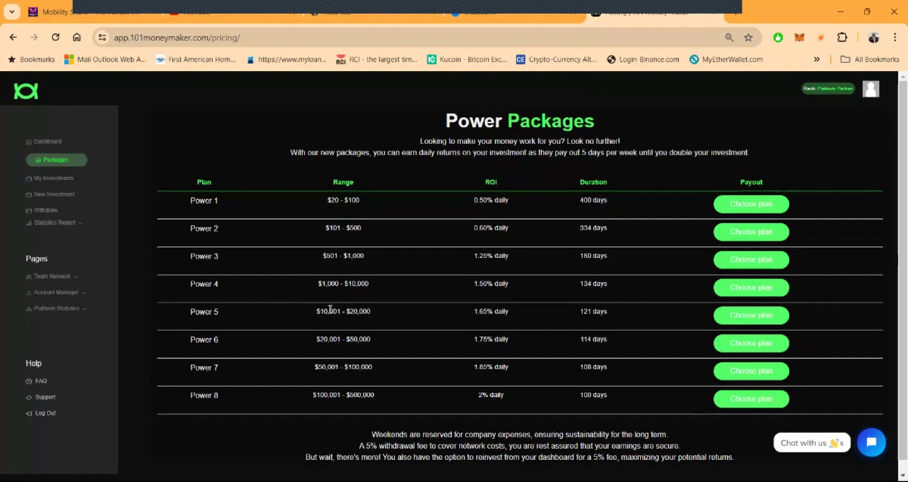
mouse_move(296, 353)
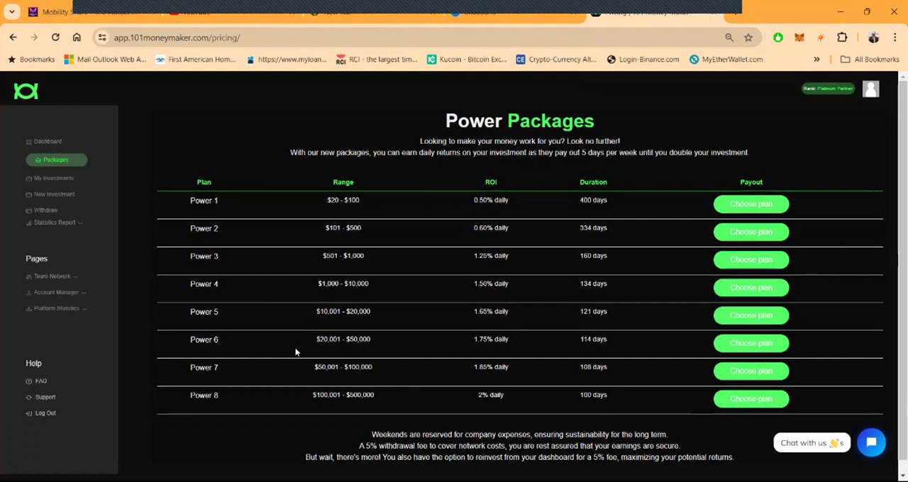
mouse_move(481, 354)
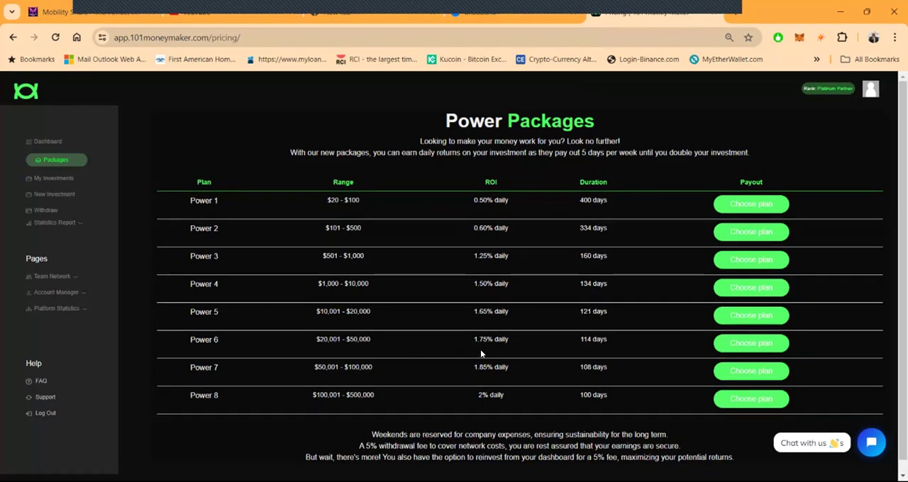
mouse_move(355, 381)
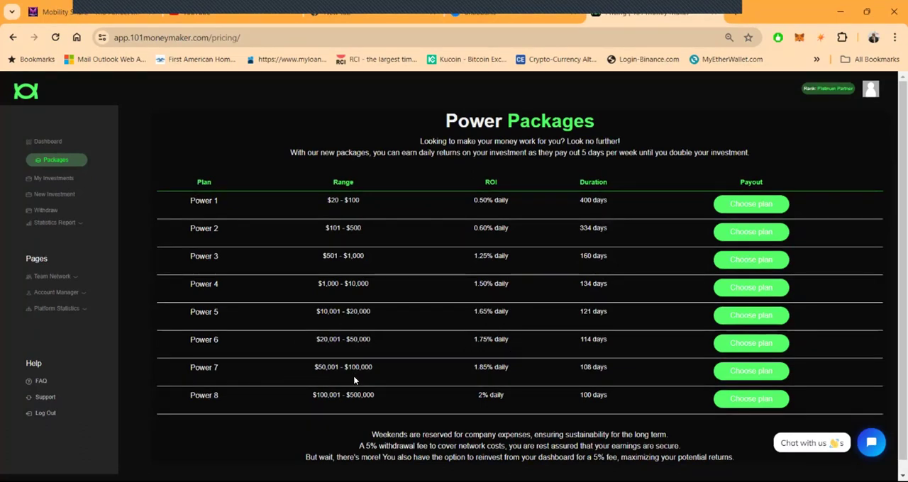
mouse_move(469, 369)
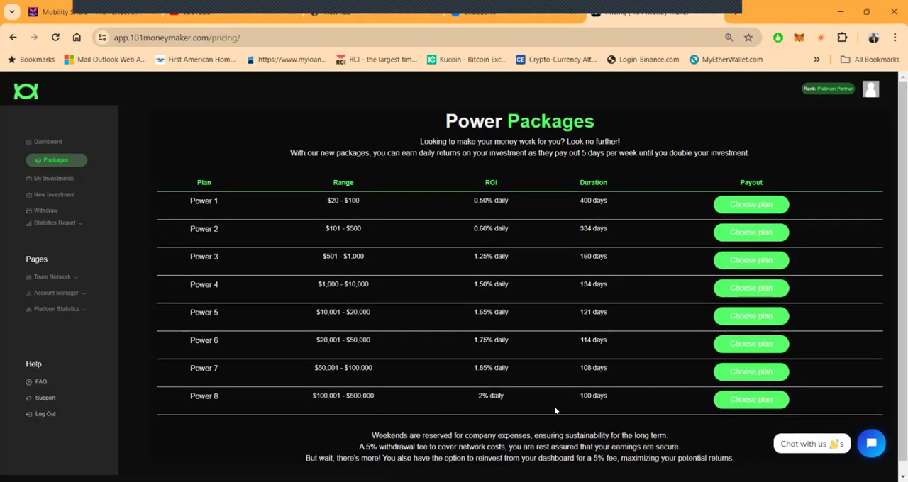
mouse_move(383, 405)
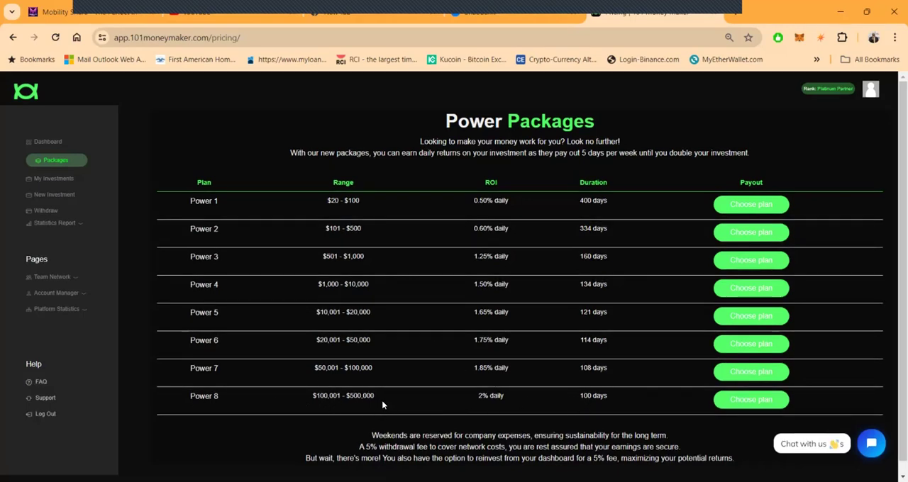
mouse_move(488, 423)
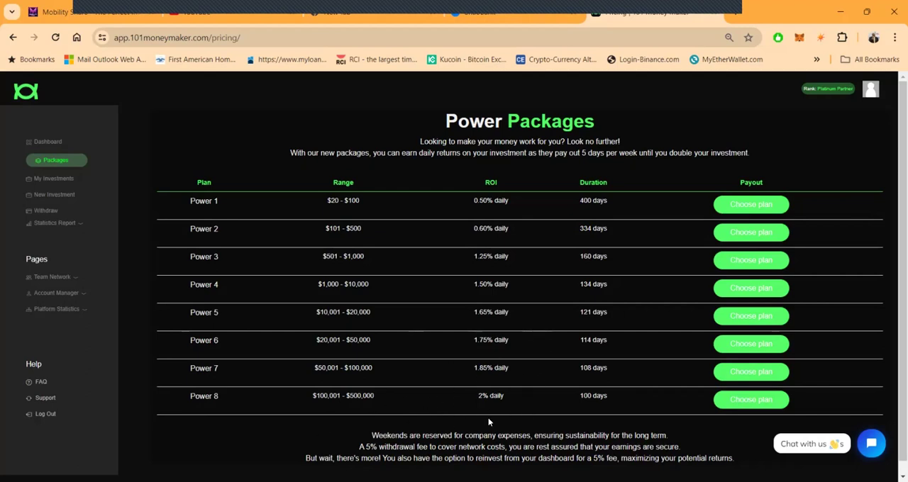
mouse_move(499, 375)
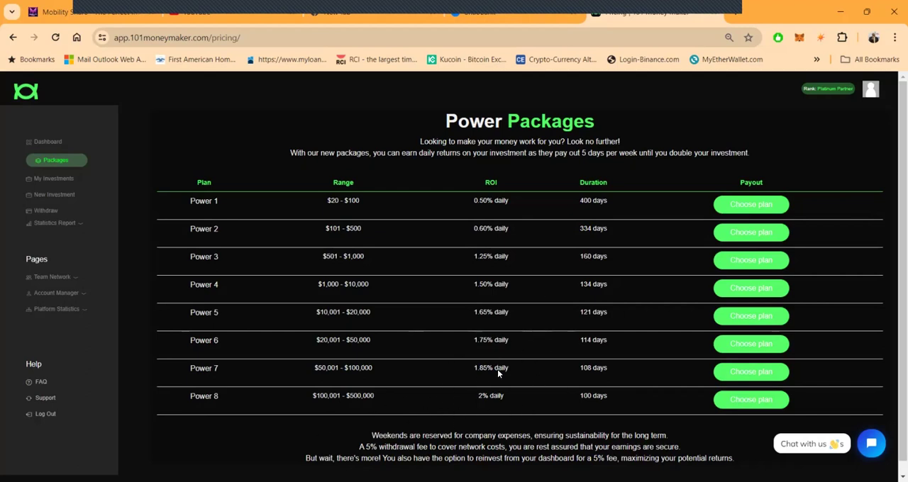
mouse_move(496, 280)
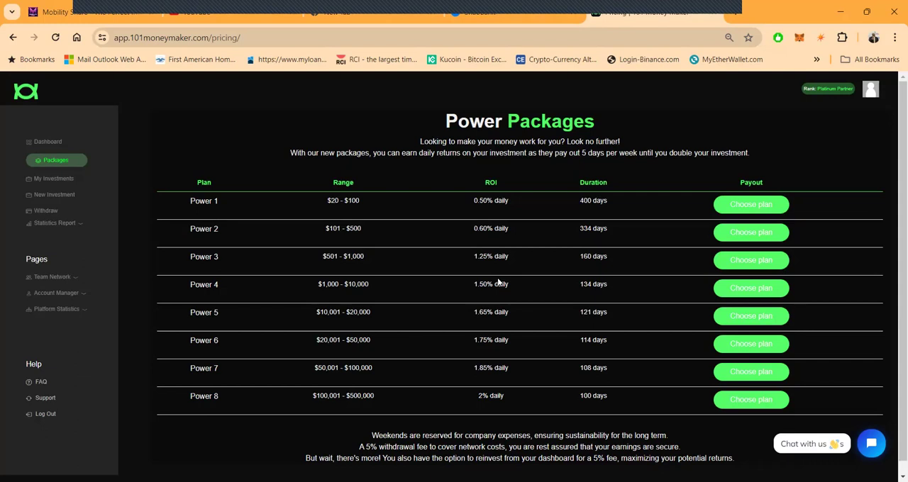
mouse_move(263, 330)
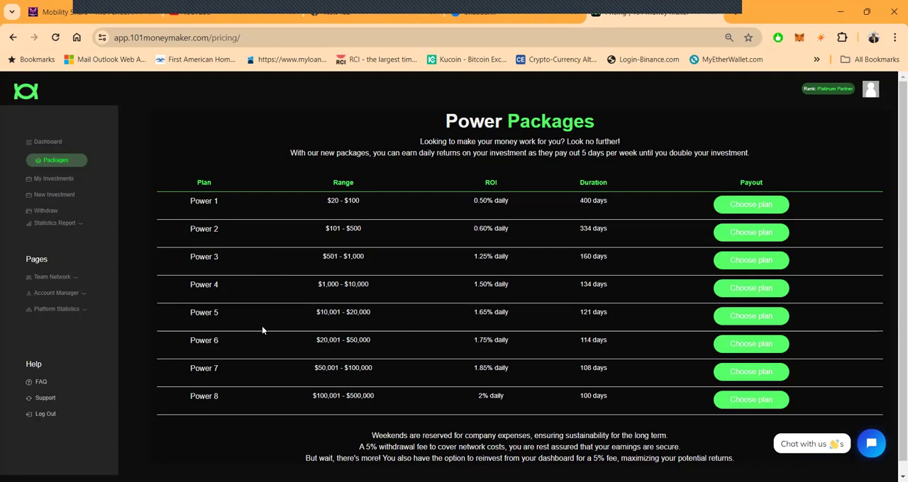
mouse_move(501, 139)
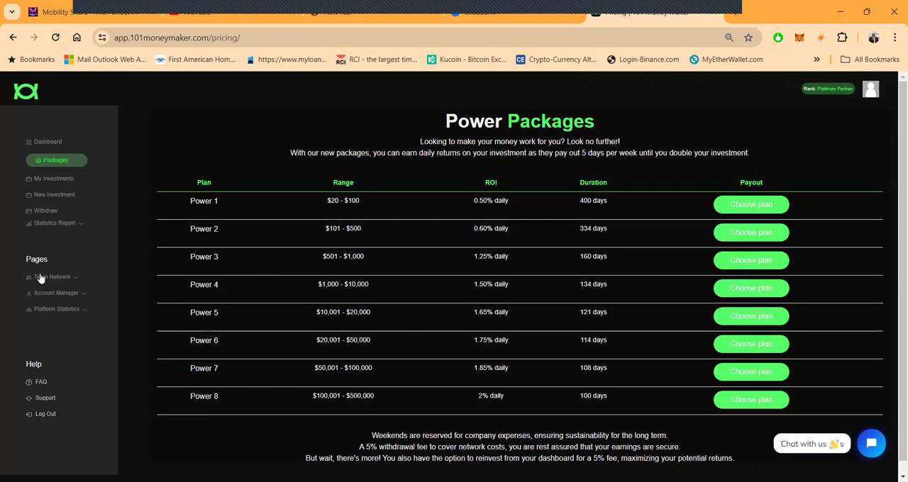
- Expand Team Network in the sidebar and choose Live Summary
click(55, 276)
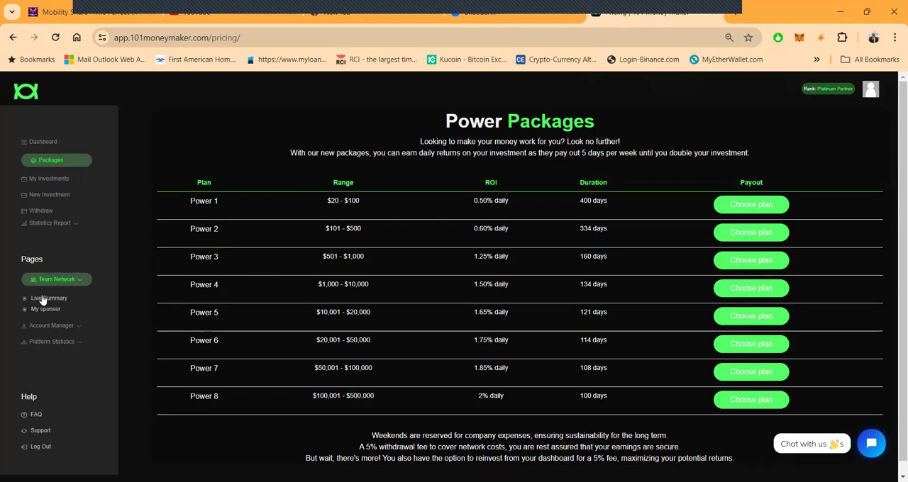
click(49, 298)
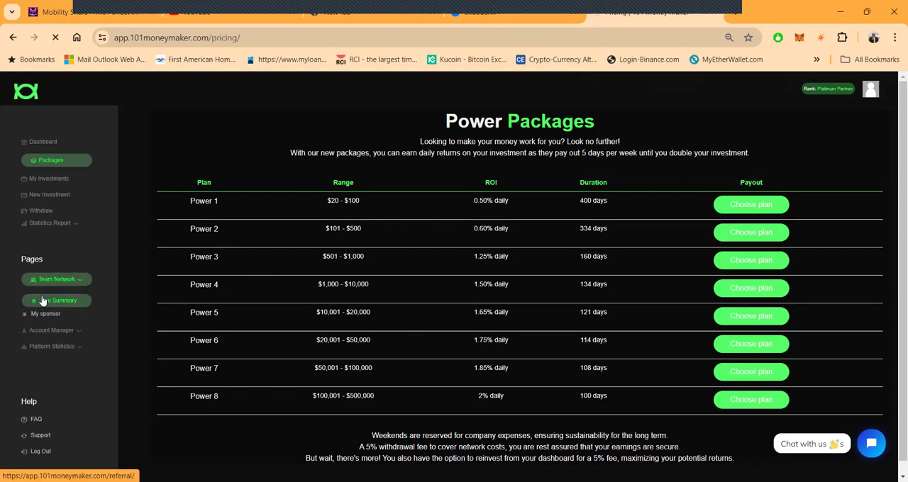
click(57, 300)
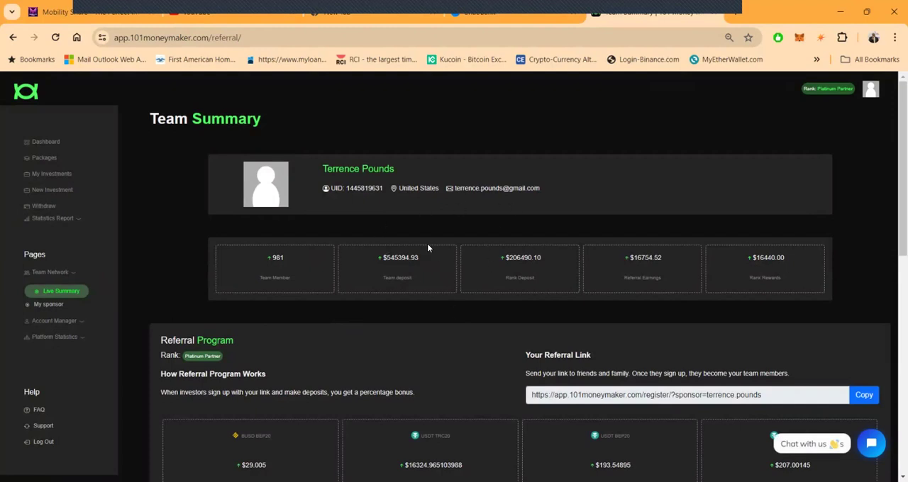
mouse_move(399, 288)
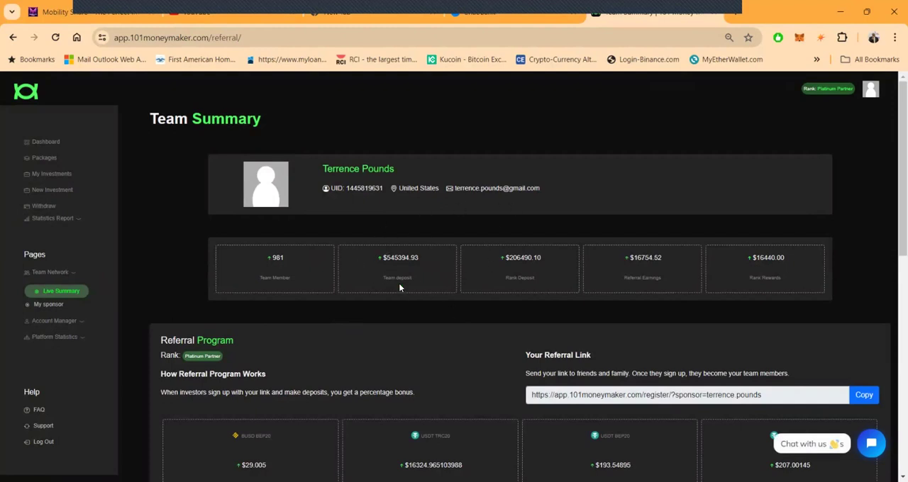
mouse_move(425, 251)
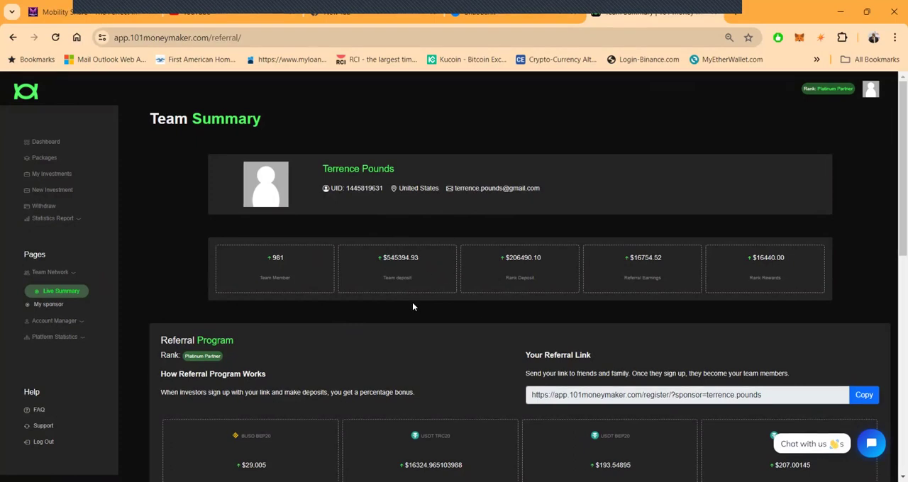
mouse_move(426, 273)
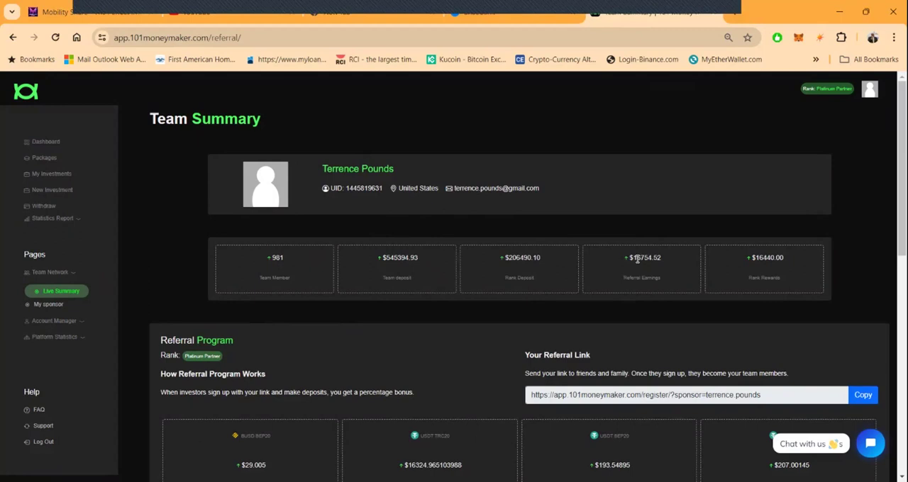
mouse_move(482, 364)
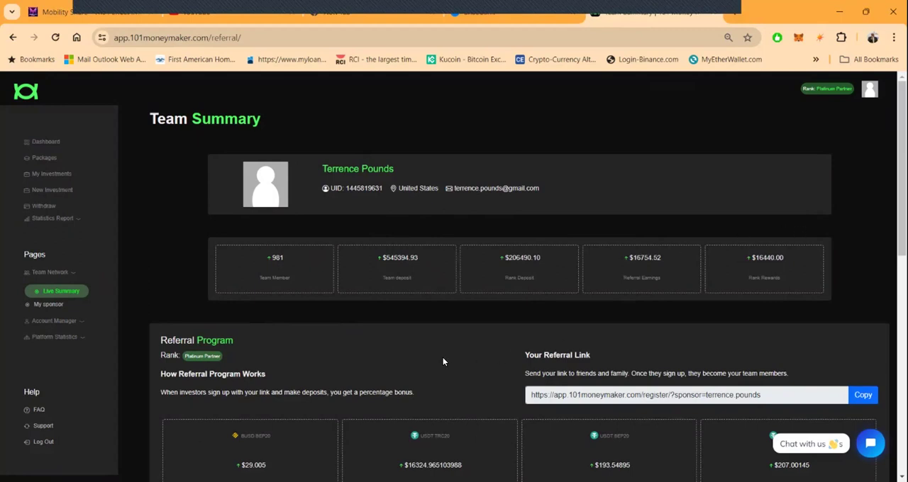
- Show Team Members entries 31-40 of 86 via page 4, then open My Sponsor
scroll(down, 3)
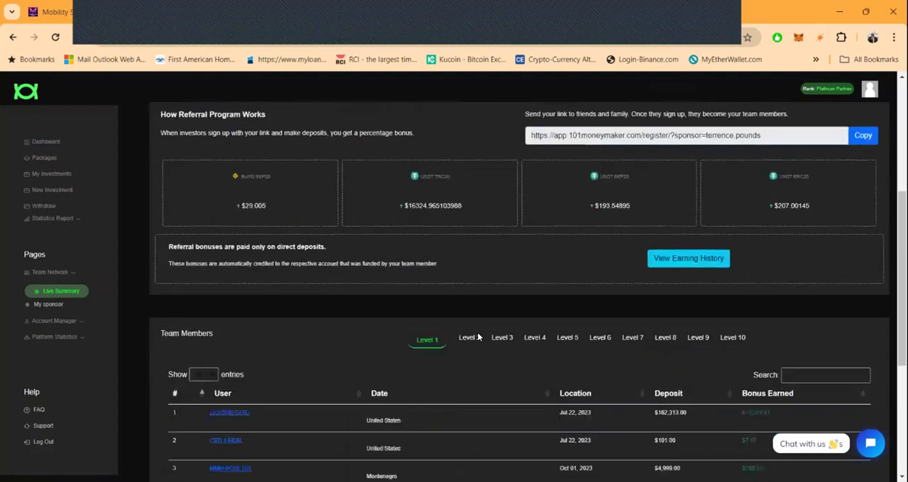
scroll(down, 3)
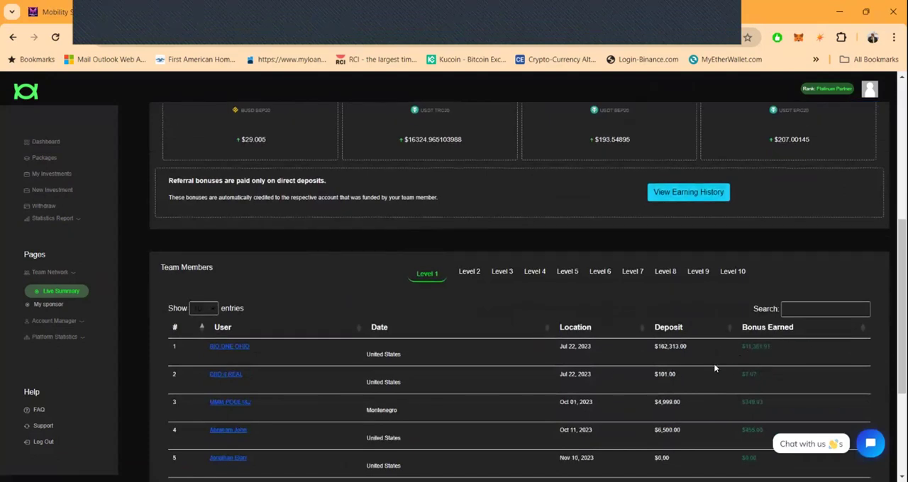
scroll(down, 3)
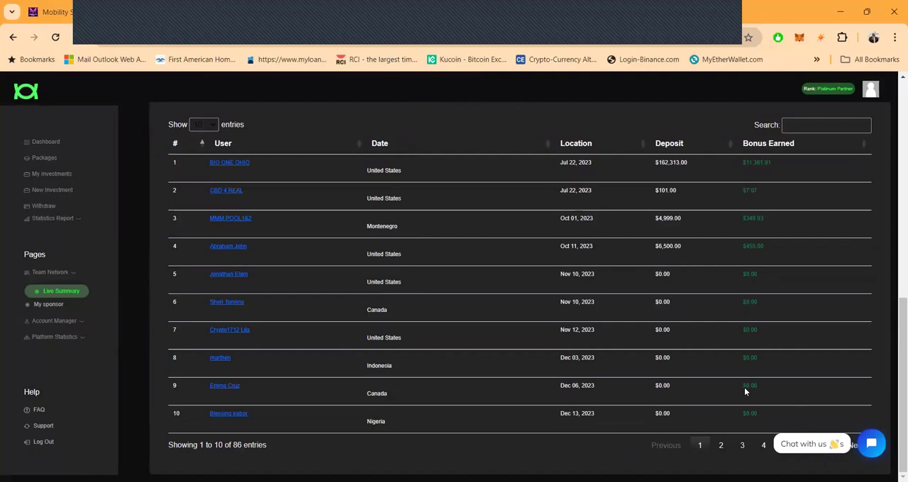
mouse_move(854, 447)
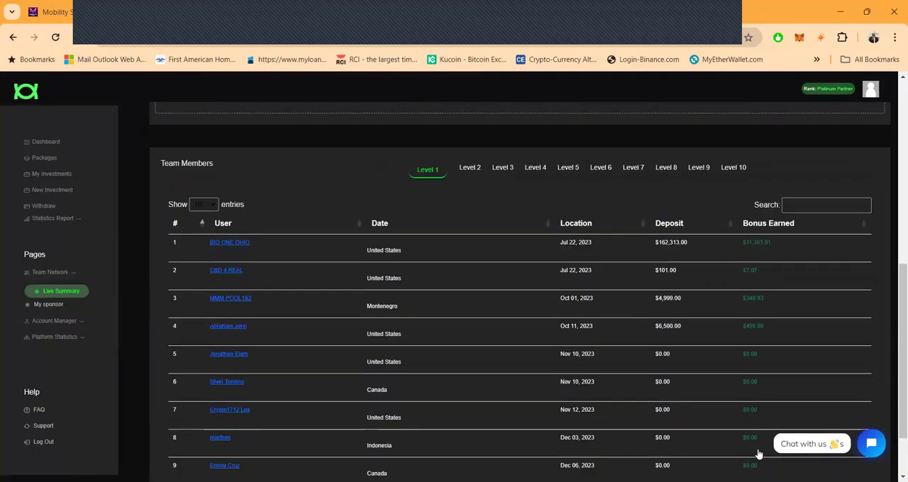
click(762, 446)
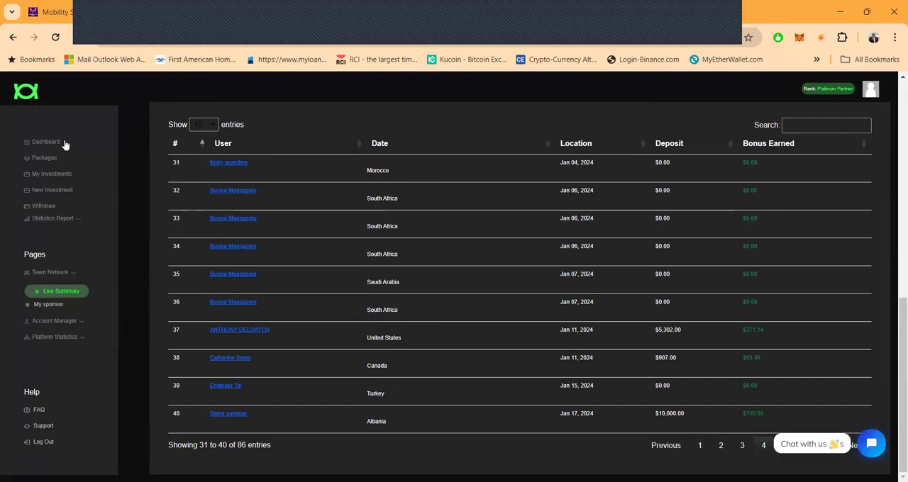
click(48, 304)
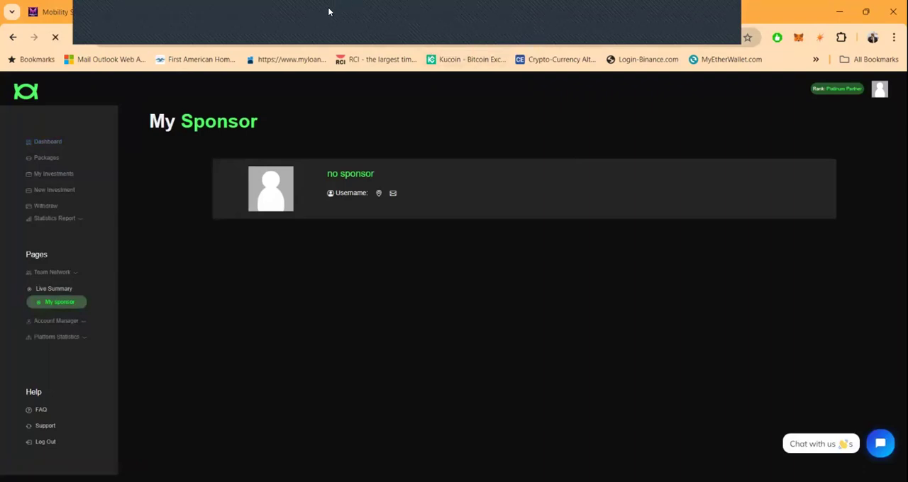
mouse_move(396, 209)
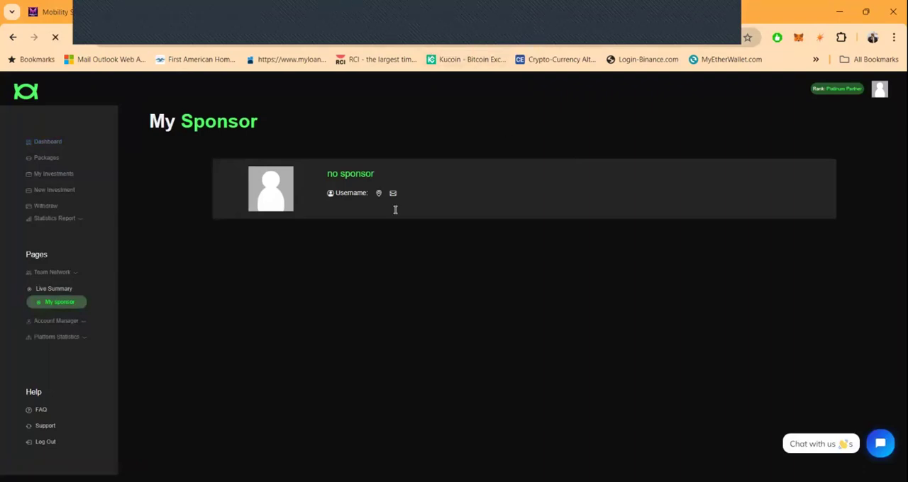
- Return to the dashboard showing $77.26 available and $41,987.04 staked
click(48, 141)
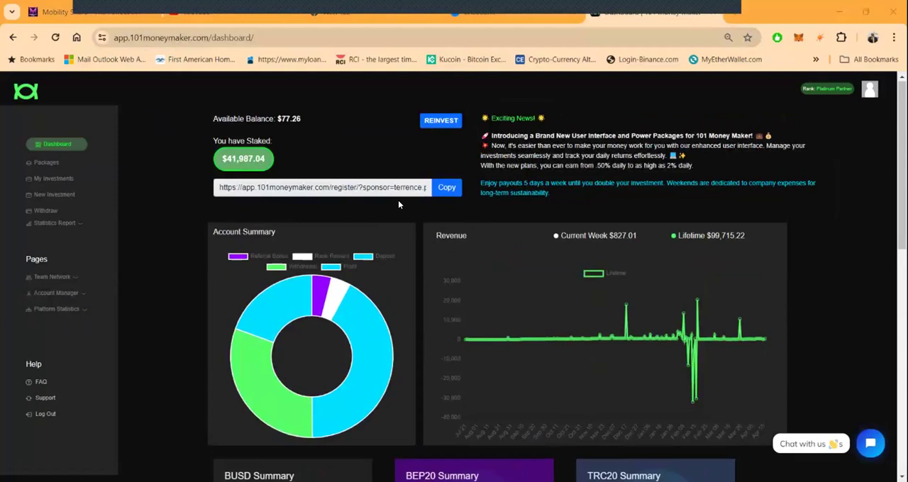
mouse_move(300, 151)
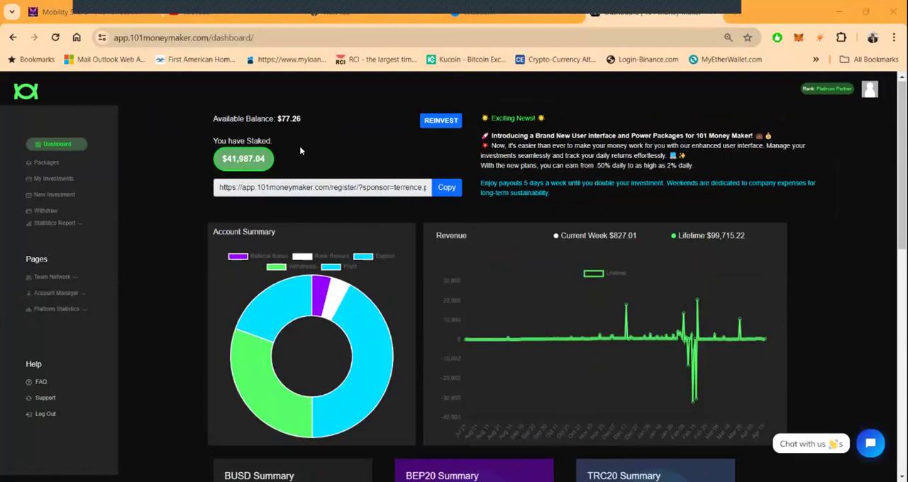